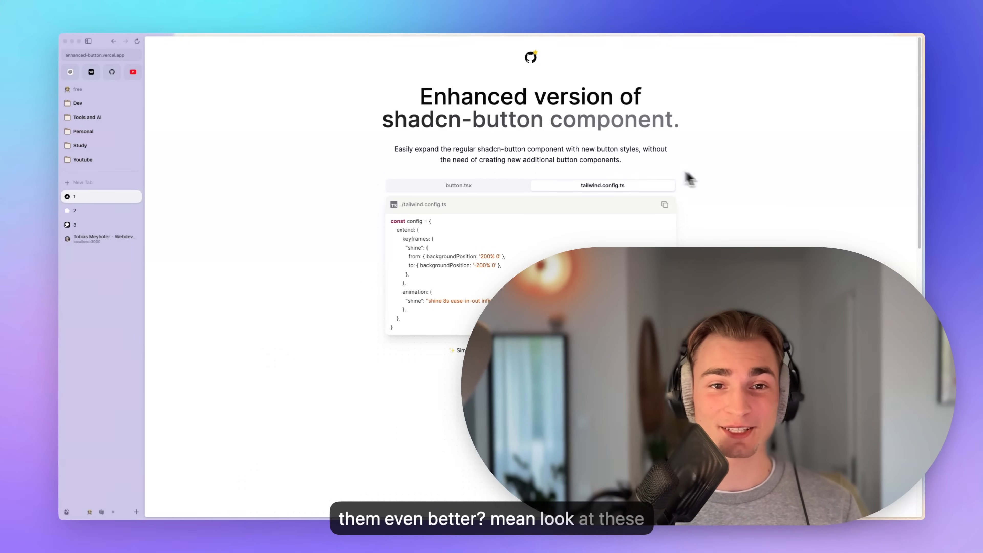
Step: Scroll through the Enhanced Button variant showcase down to the Shine card and back up
scroll("down", 3)
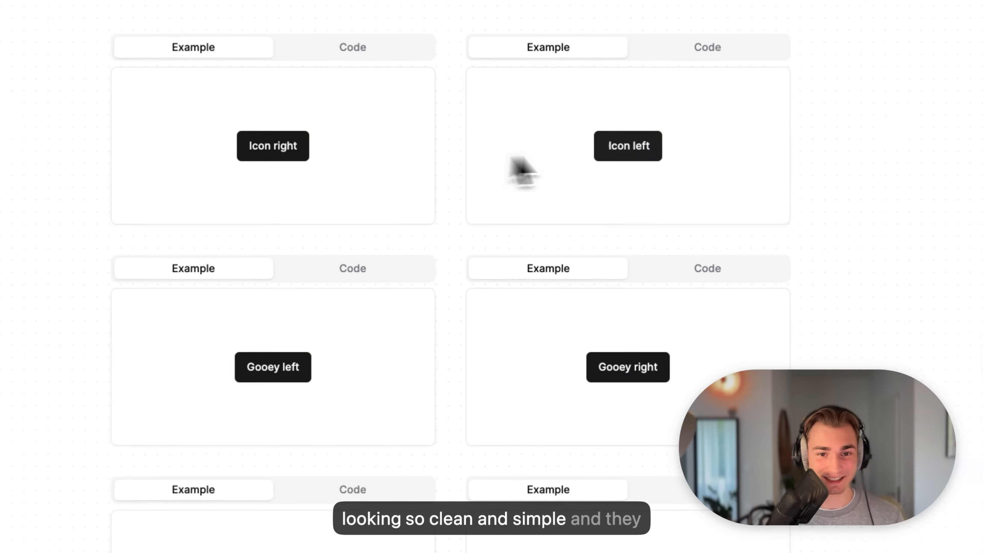
mouse_move(298, 377)
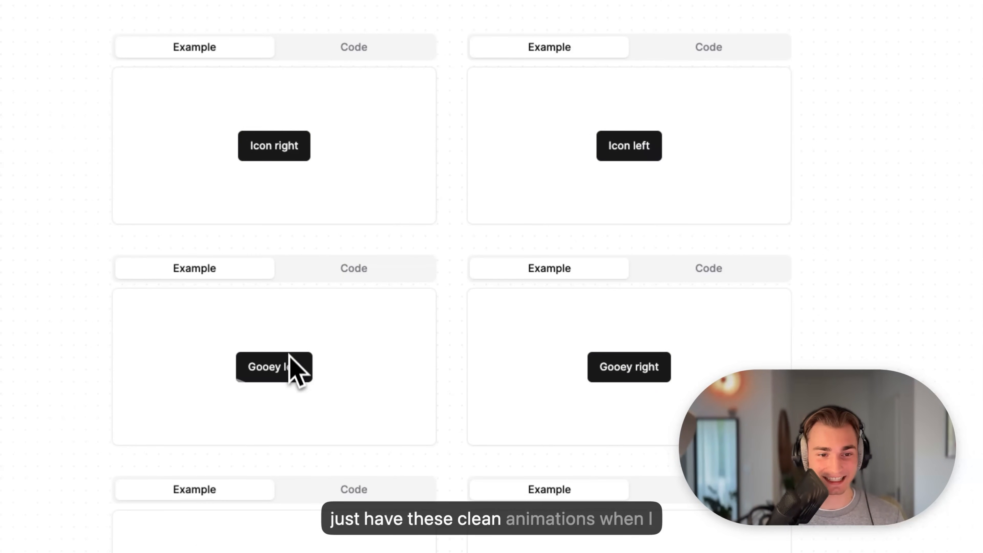
scroll("down", 3)
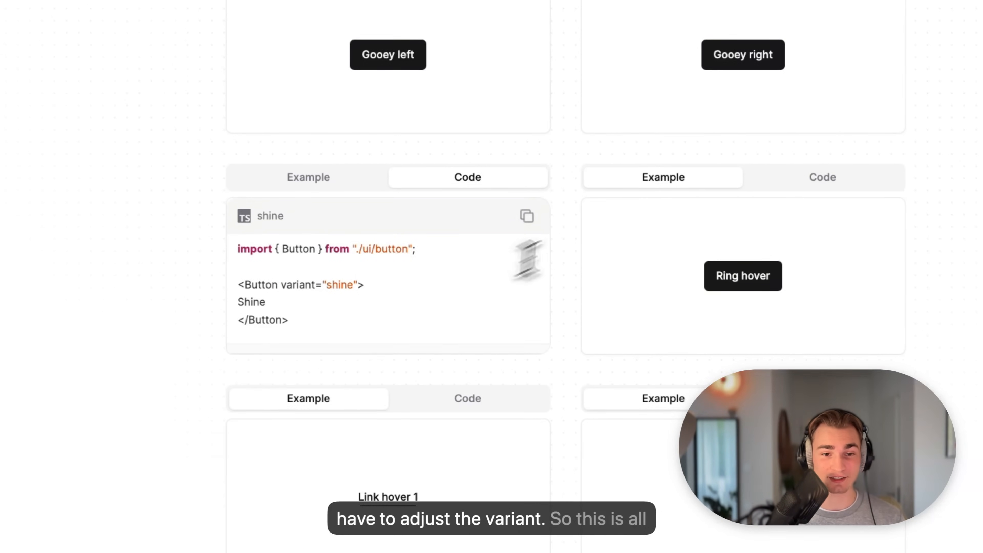
scroll("up", 3)
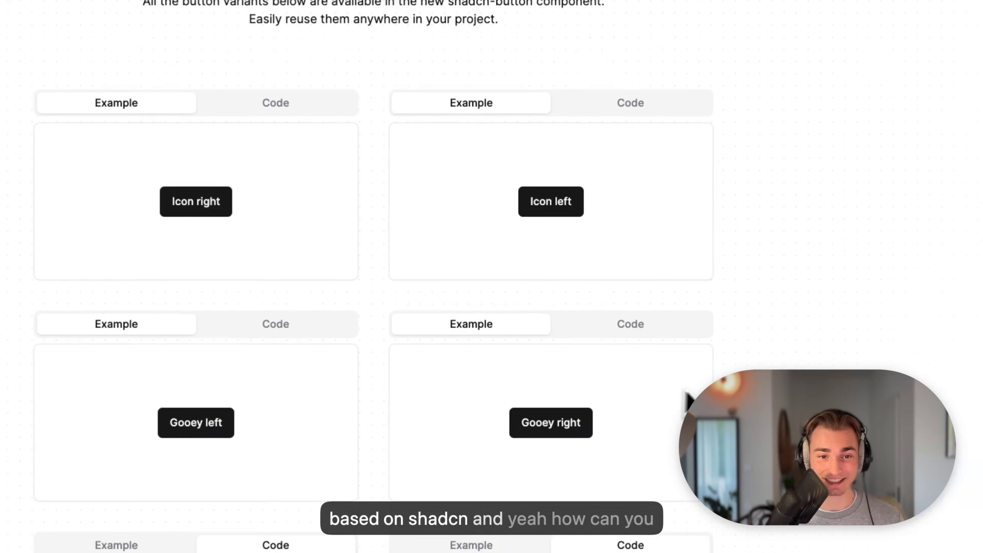
scroll("up", 3)
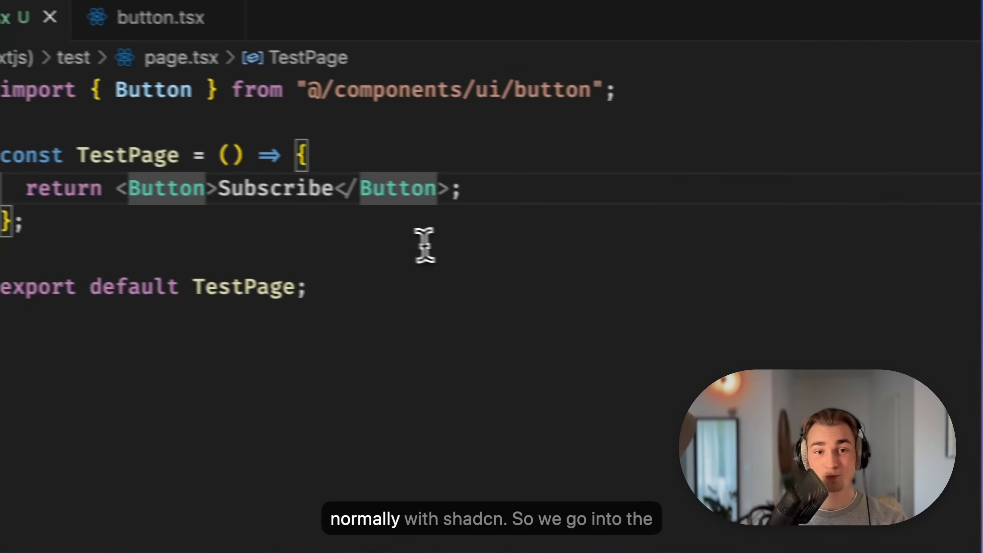
Step: Bring up button.tsx and the Tailwind config's existing keyframes and animations
left_click(368, 108)
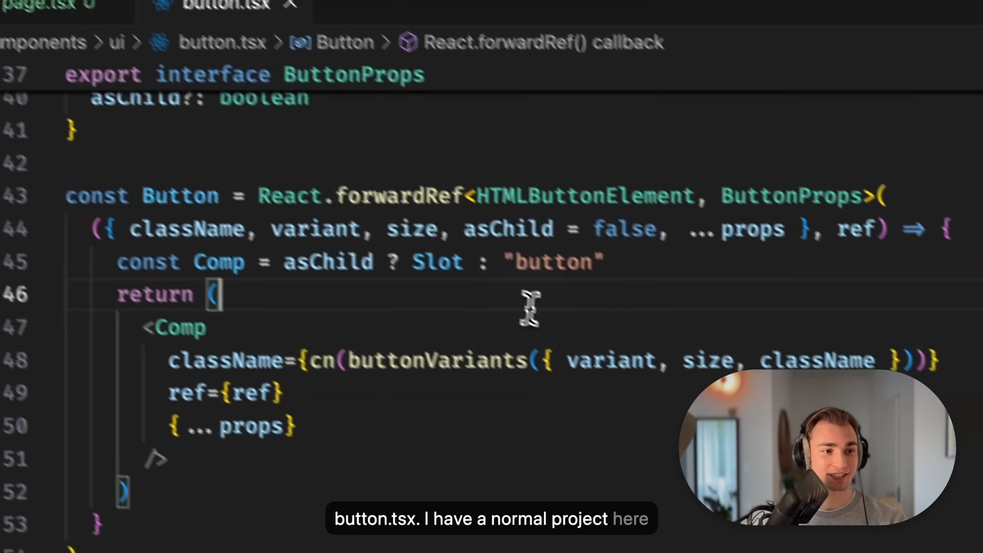
scroll("up", 3)
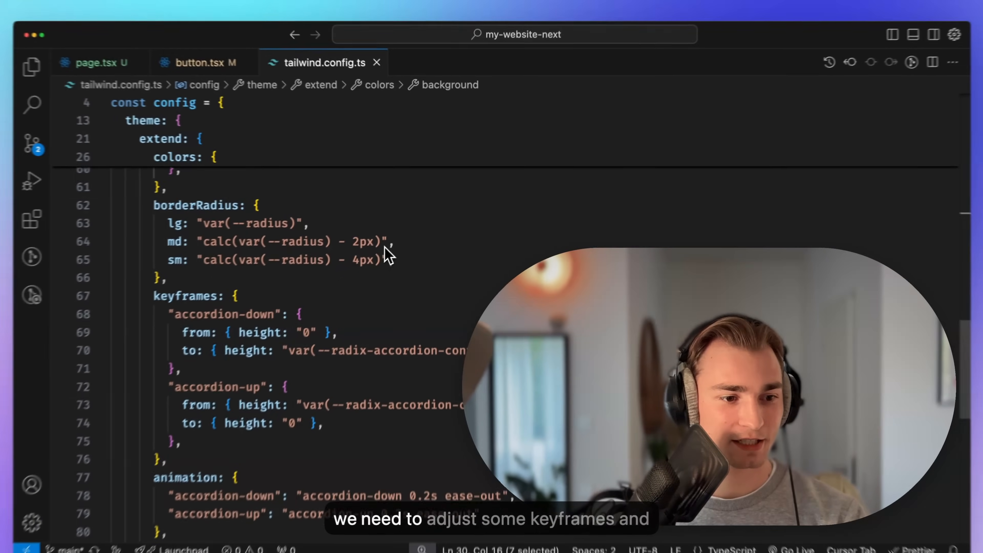
mouse_move(250, 298)
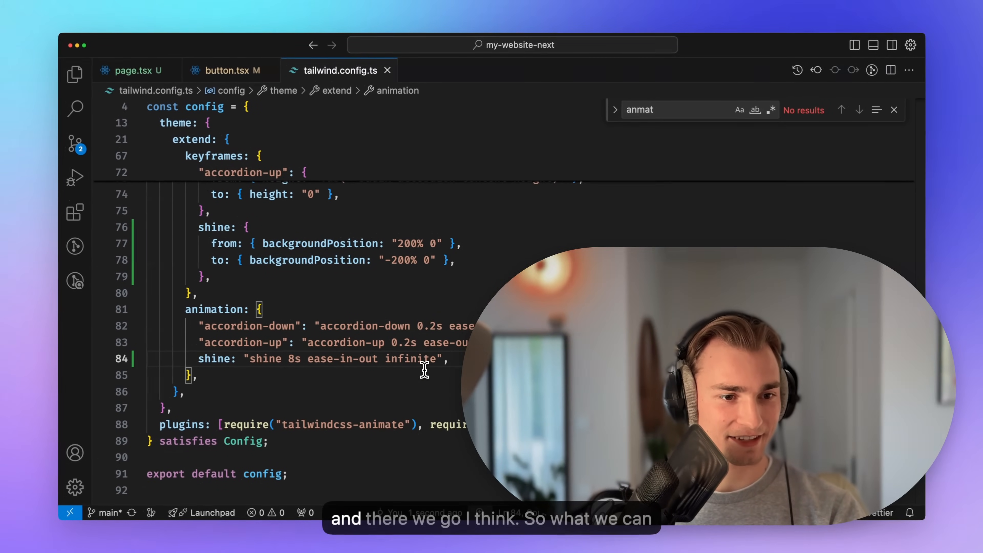
Step: Add variant="" to the Subscribe Button and pick one of the new suggested variants
left_click(230, 70)
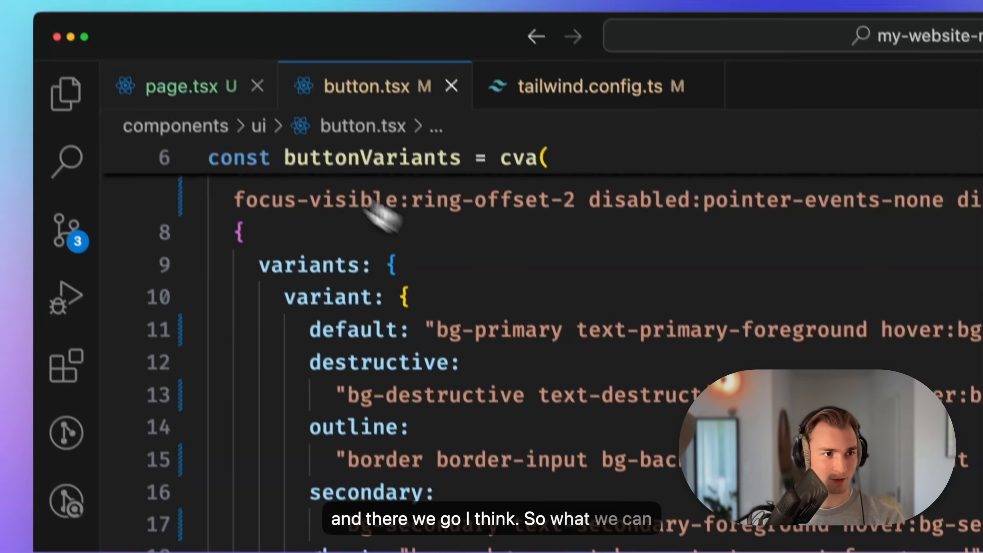
left_click(182, 86)
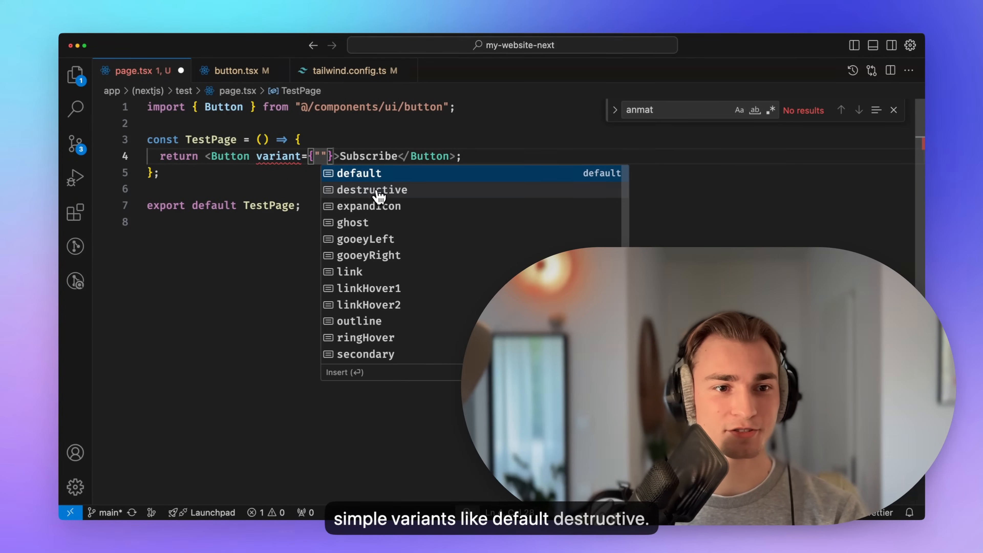
mouse_move(372, 262)
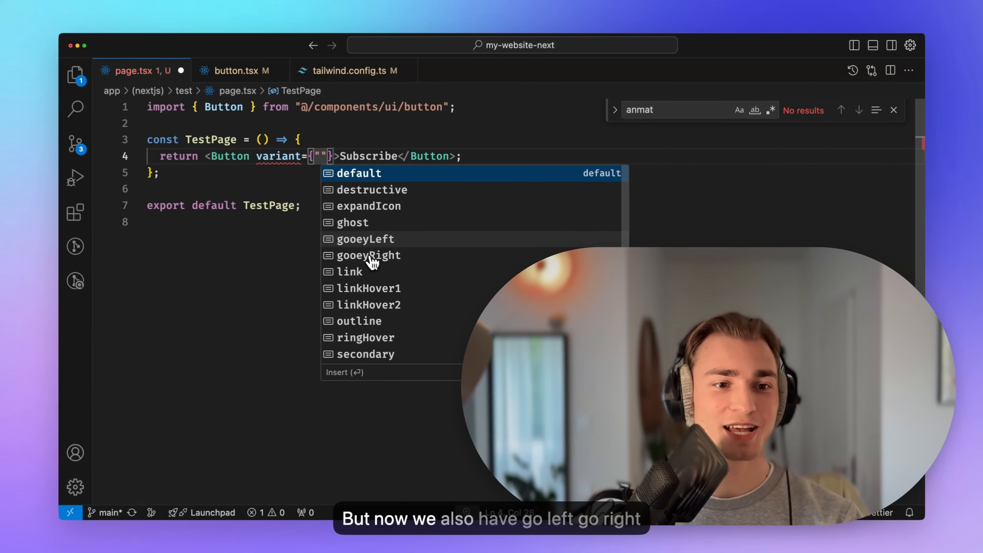
mouse_move(383, 215)
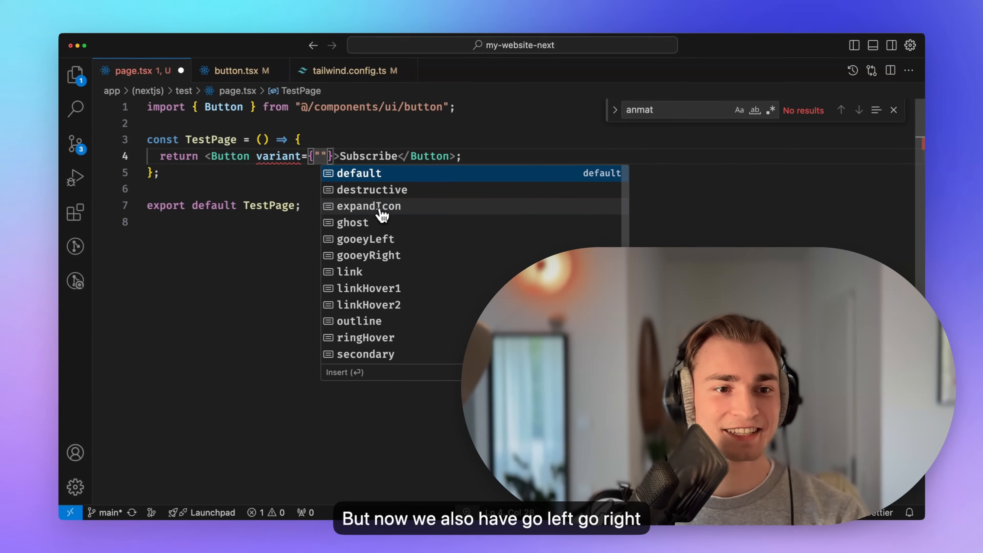
left_click(366, 239)
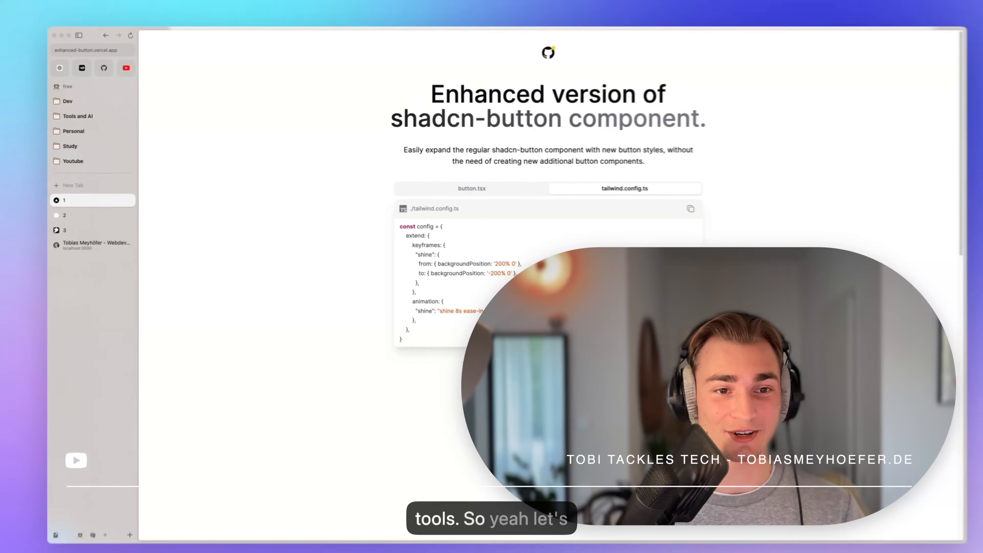
Step: Read the Shadcn Extension docs introduction, Installation guide and Changelog
left_click(73, 210)
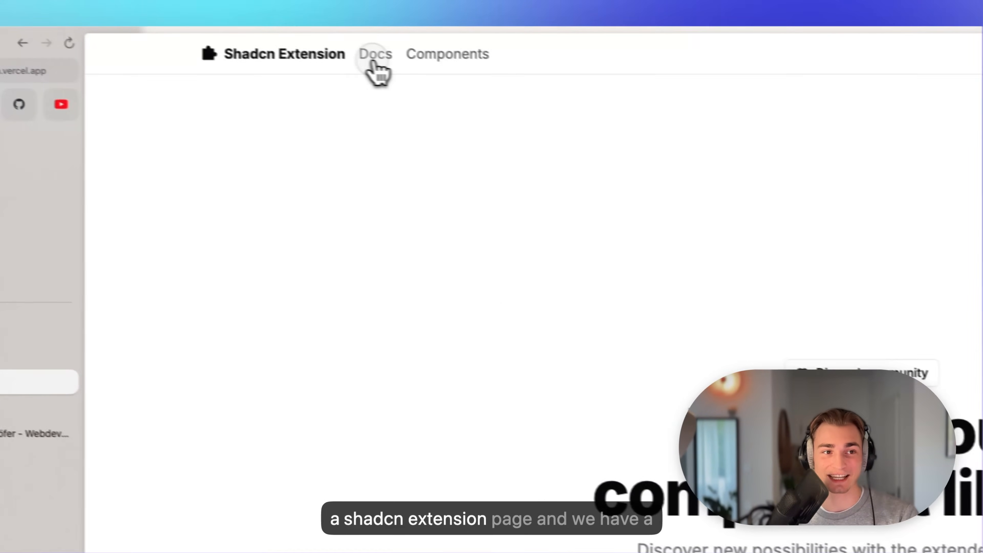
left_click(375, 53)
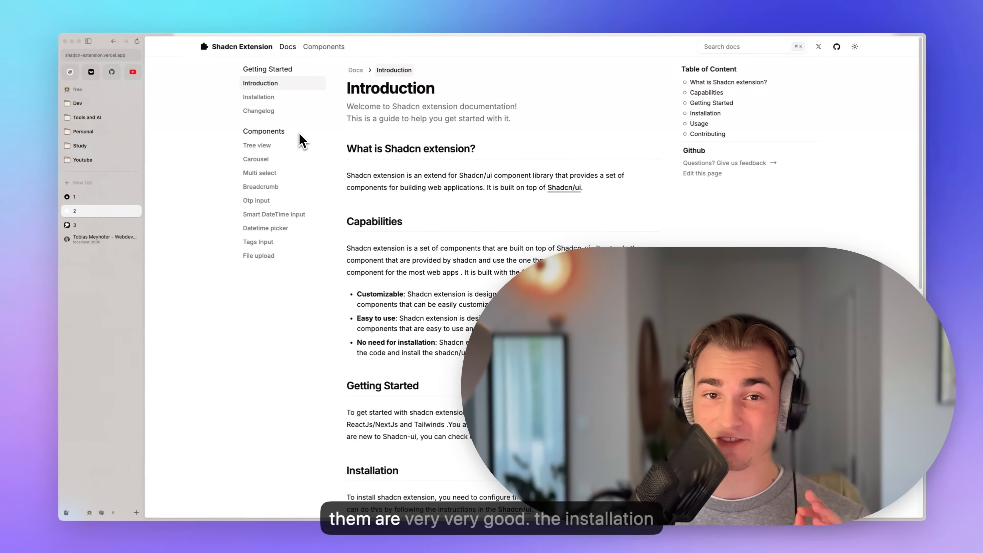
left_click(258, 97)
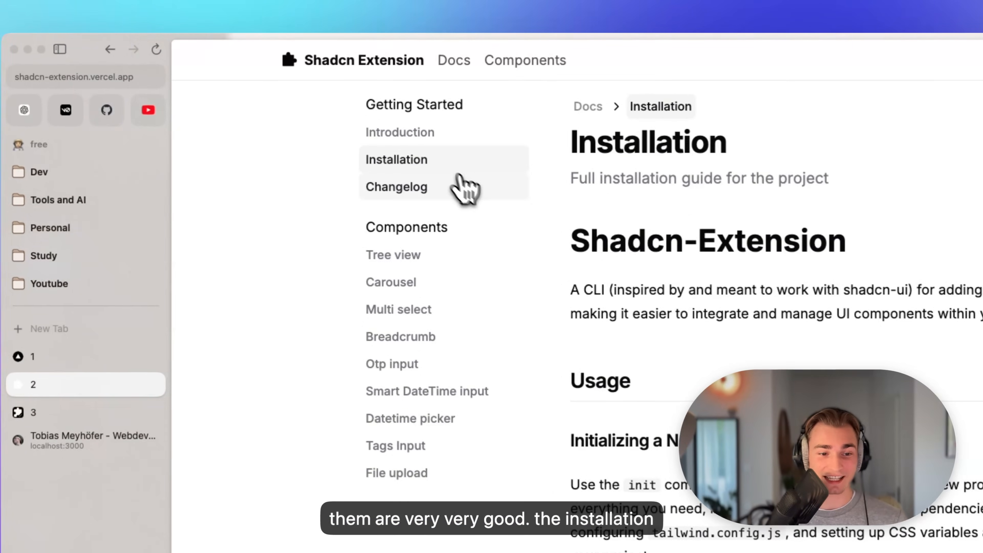
left_click(396, 187)
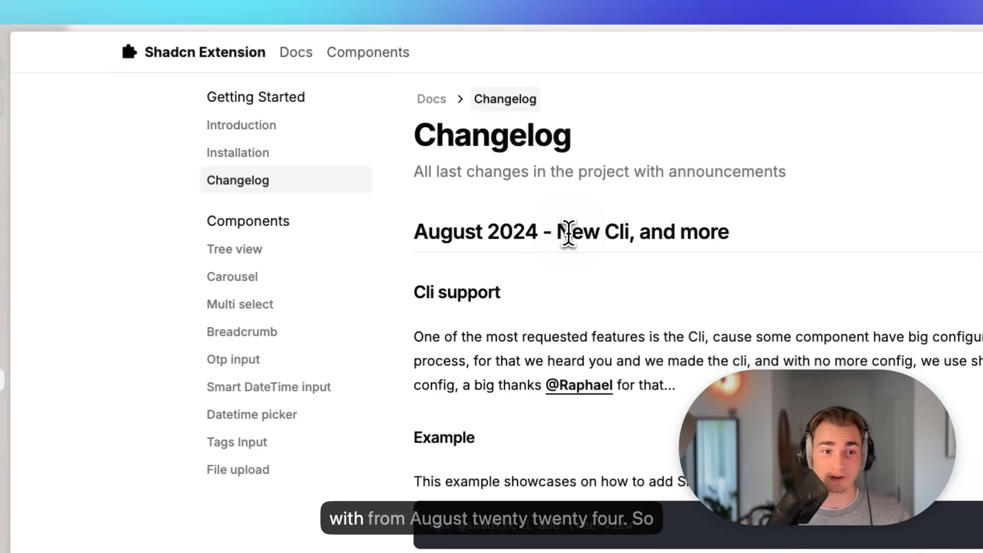
mouse_move(656, 408)
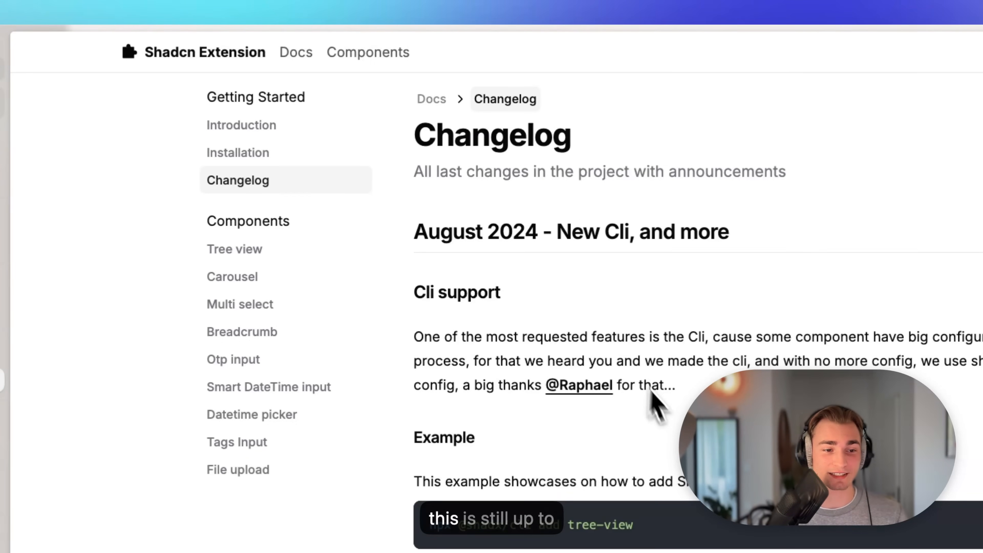
Step: View the Tree View component page and its preview
left_click(233, 249)
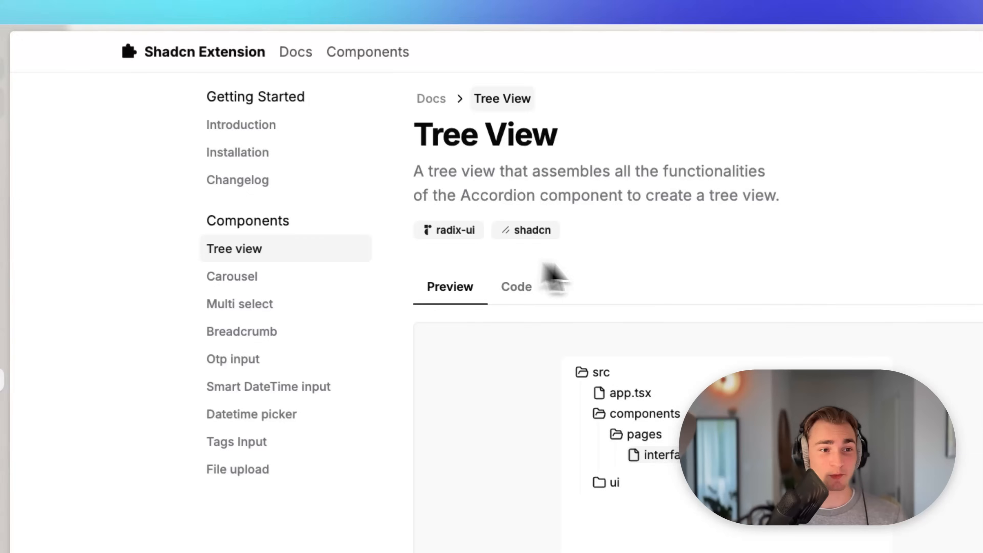
scroll("down", 3)
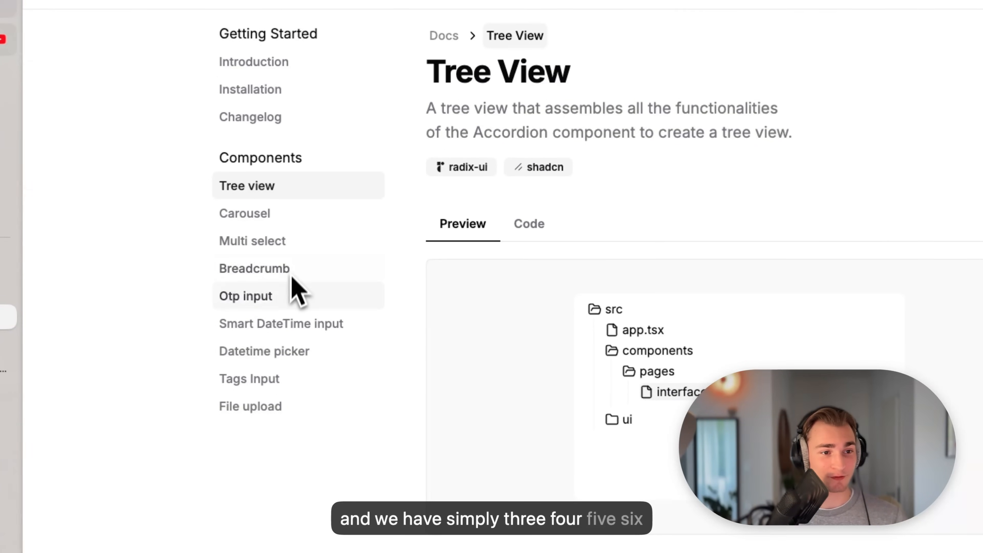
mouse_move(505, 282)
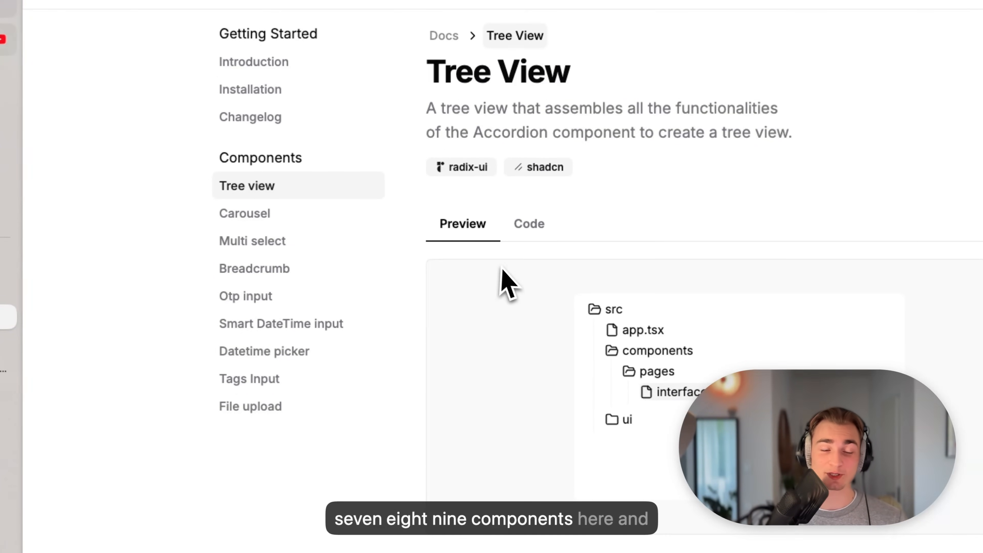
mouse_move(270, 213)
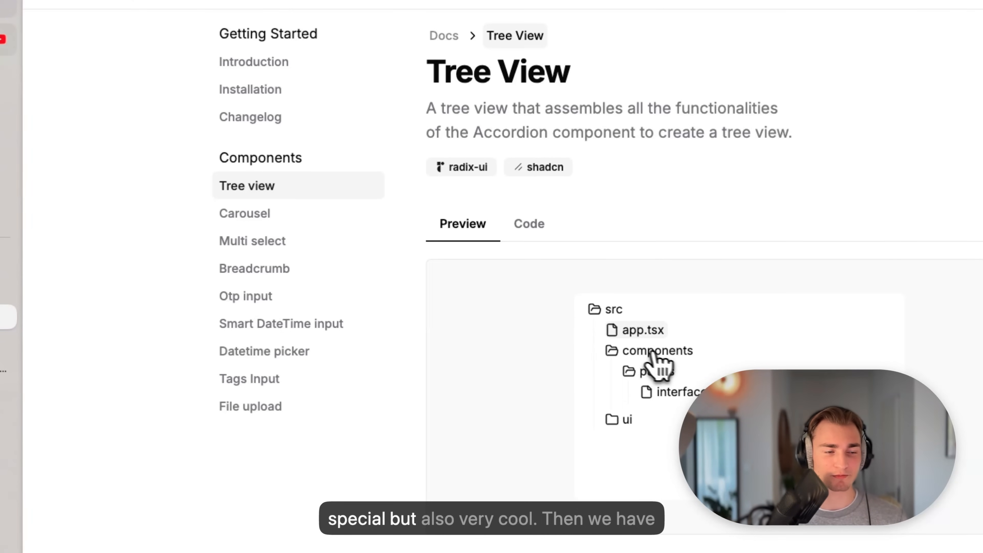
Step: View the Carousel page's installation section and code block
left_click(245, 213)
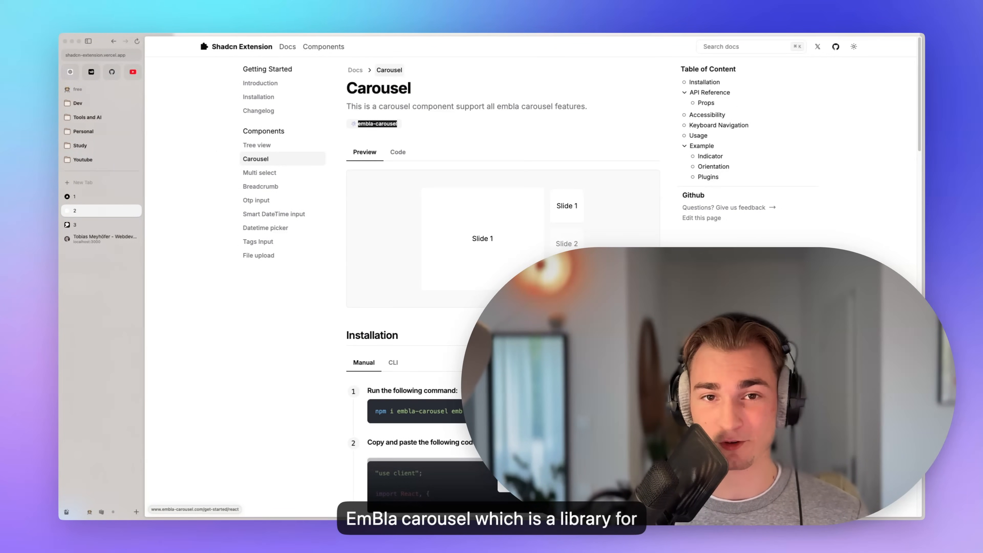
mouse_move(363, 127)
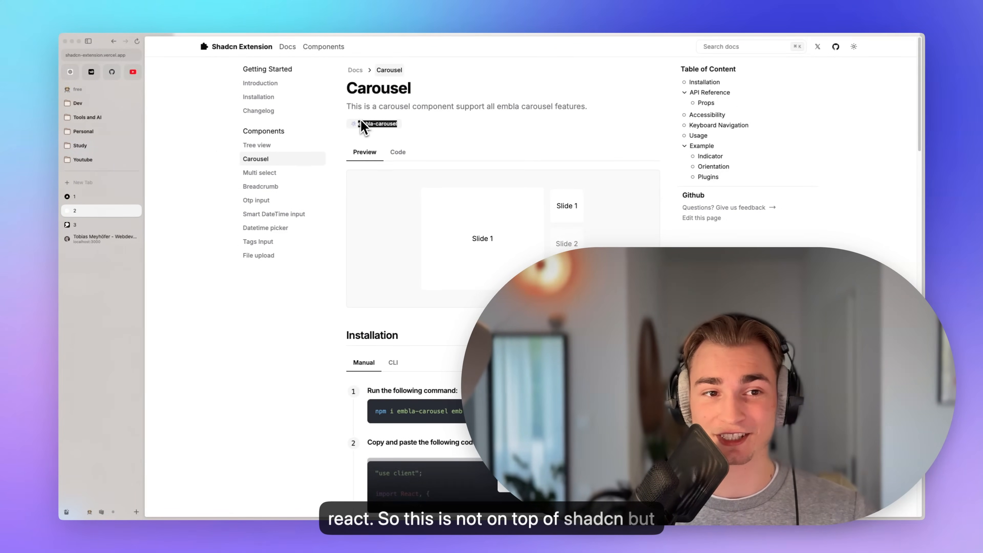
mouse_move(399, 211)
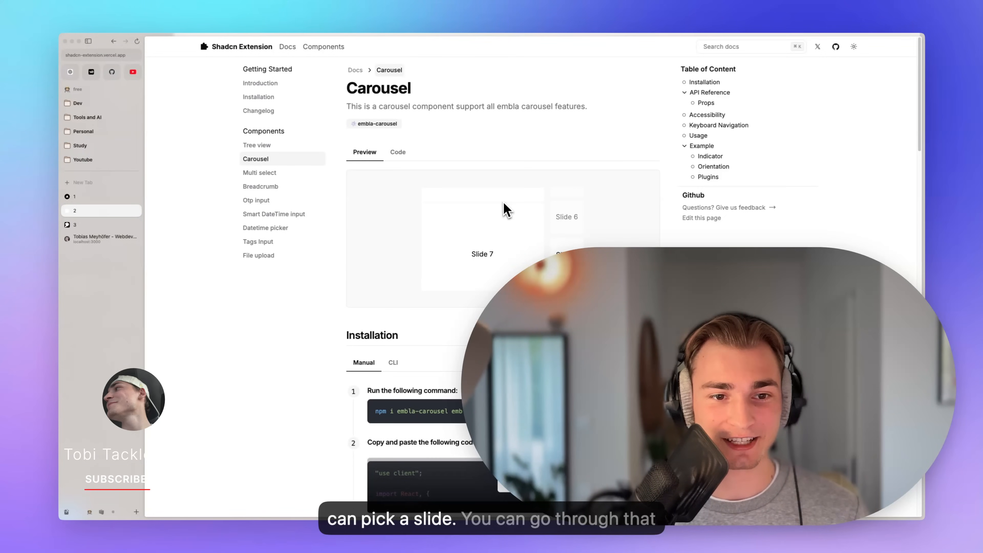
scroll("down", 3)
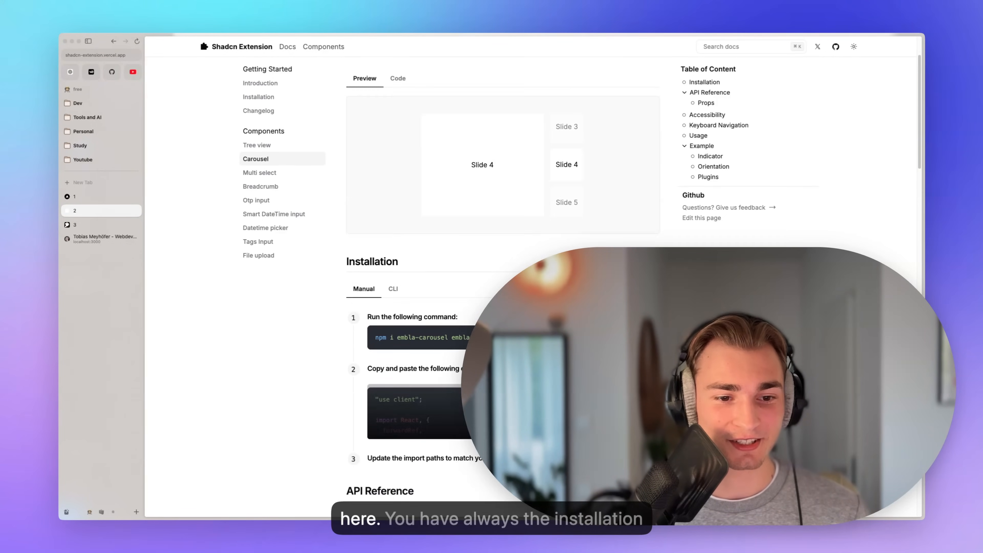
scroll("down", 3)
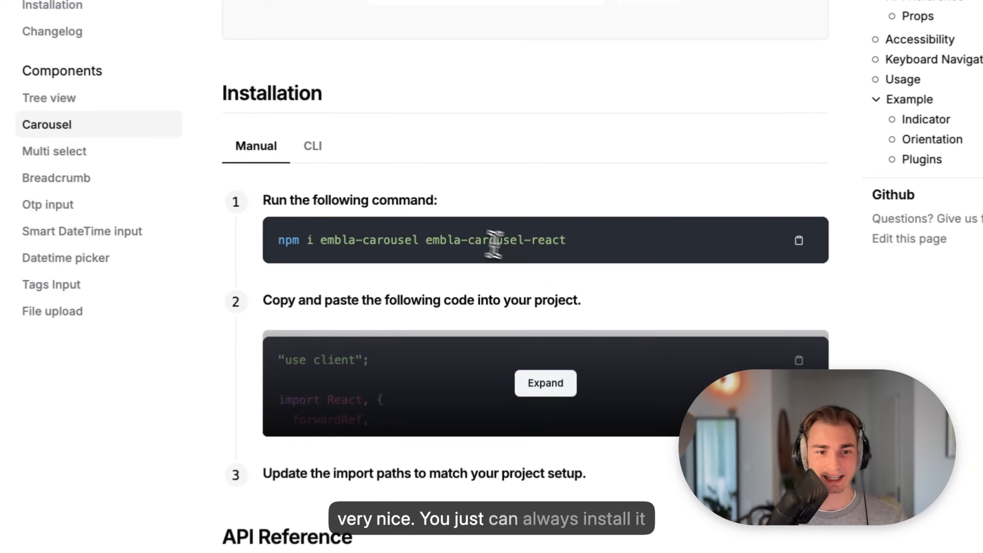
scroll("down", 3)
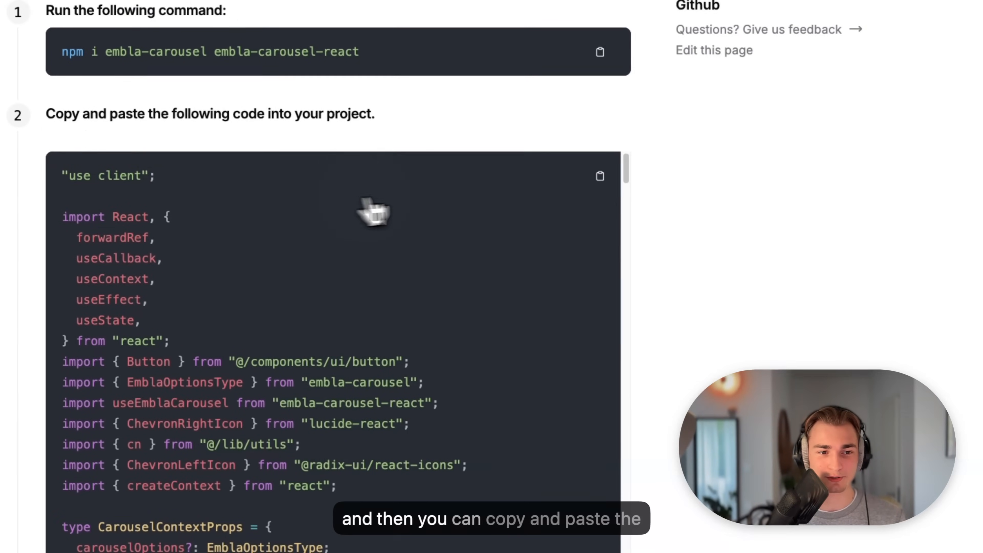
scroll("down", 3)
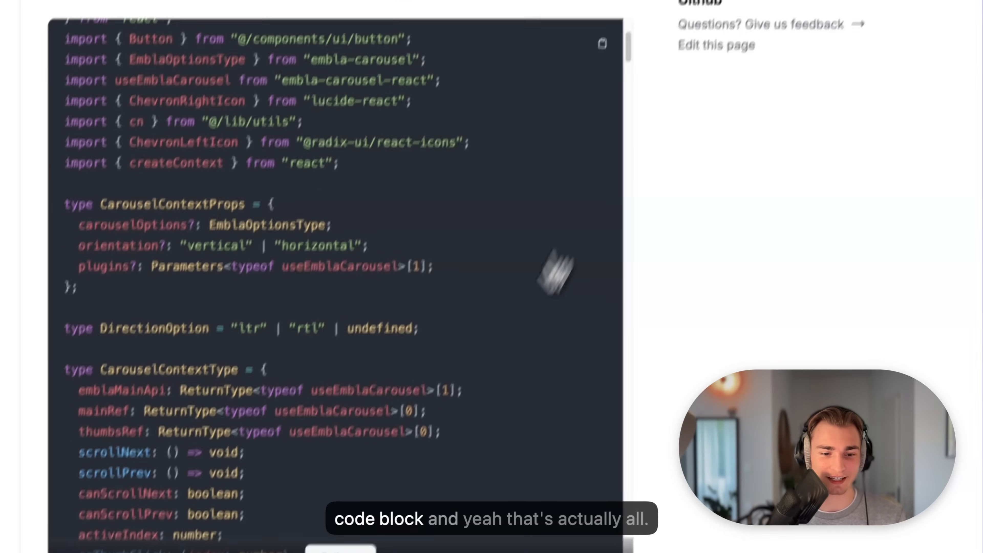
Step: Look over the Carousel Indicator, Orientation and Plugins examples
scroll("down", 3)
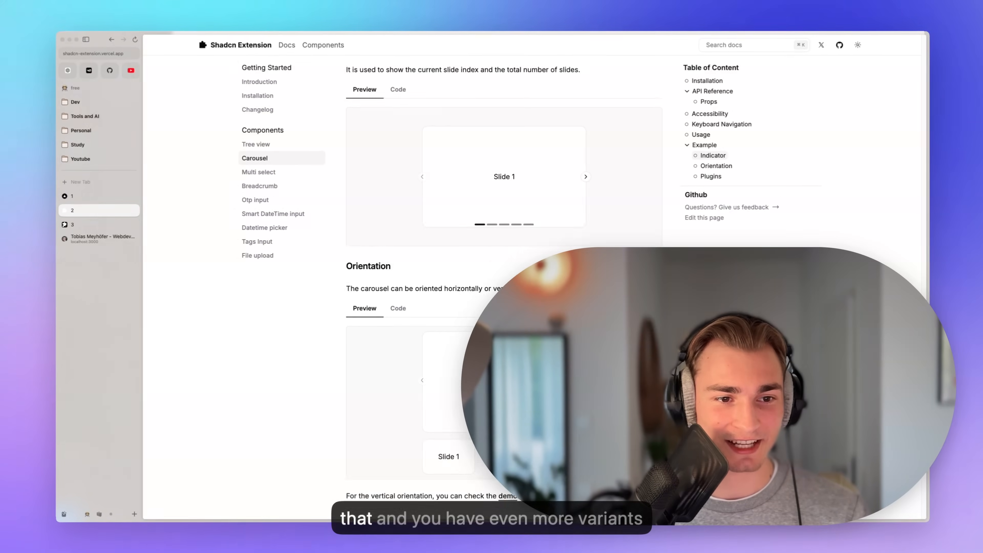
scroll("up", 3)
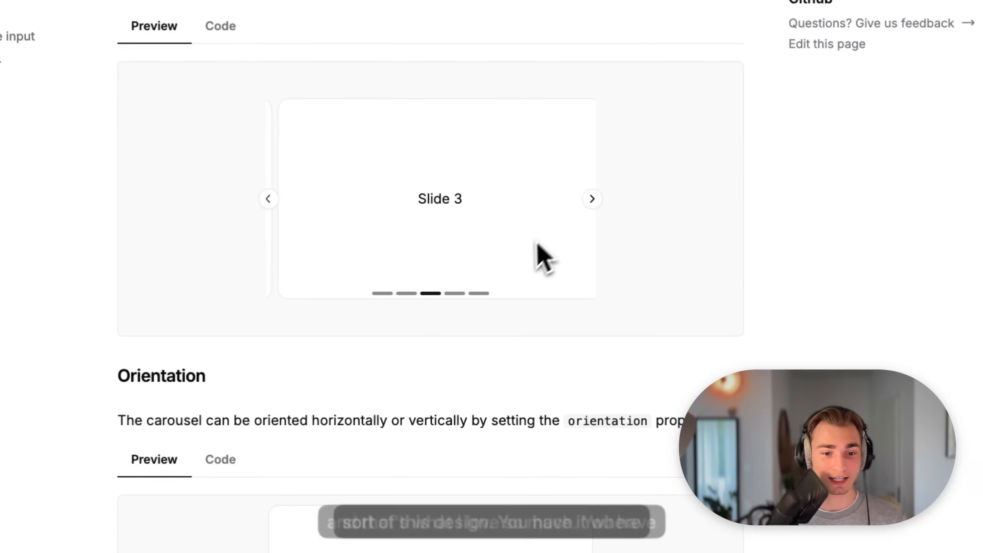
scroll("down", 3)
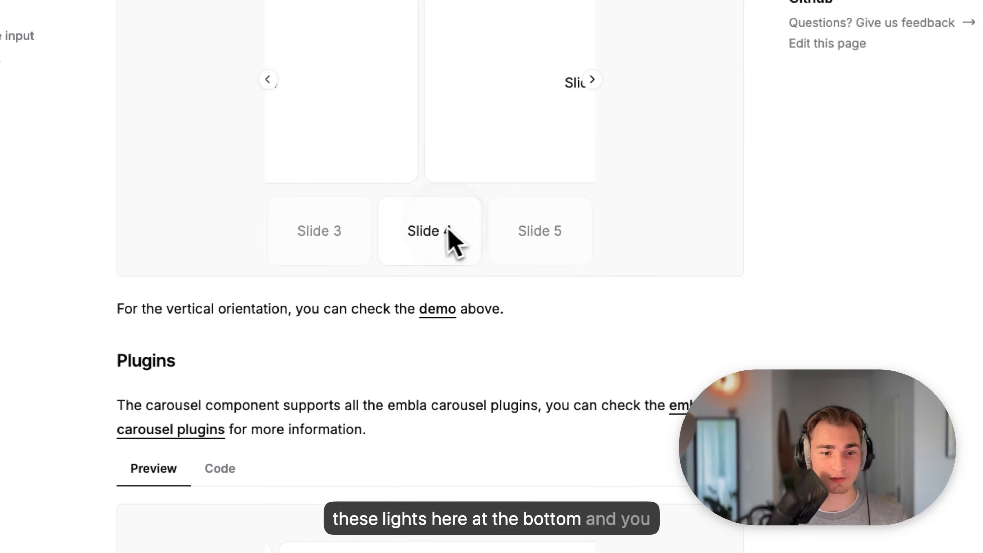
scroll("down", 3)
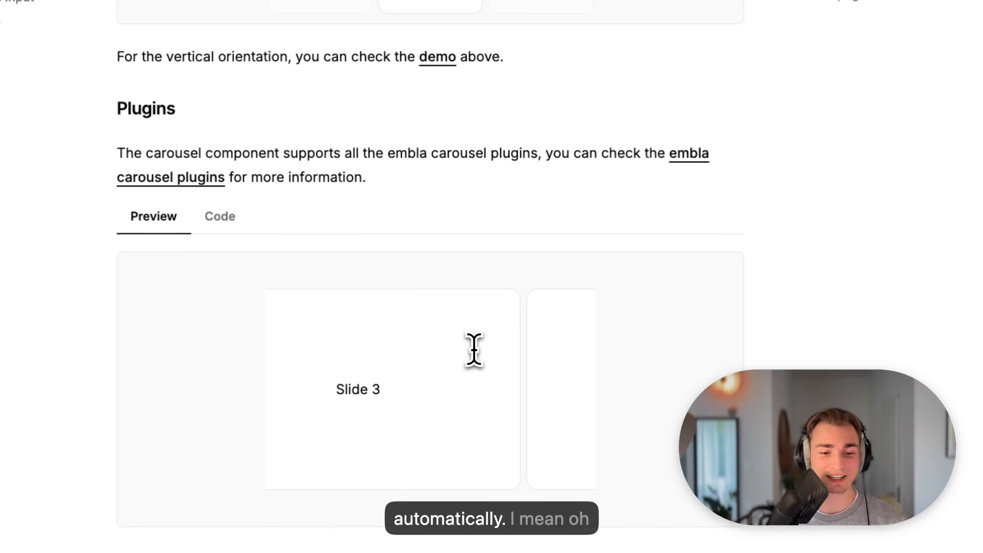
Step: Pick Vue in the Multi select framework demo, then go to the Otp Input page
left_click(243, 221)
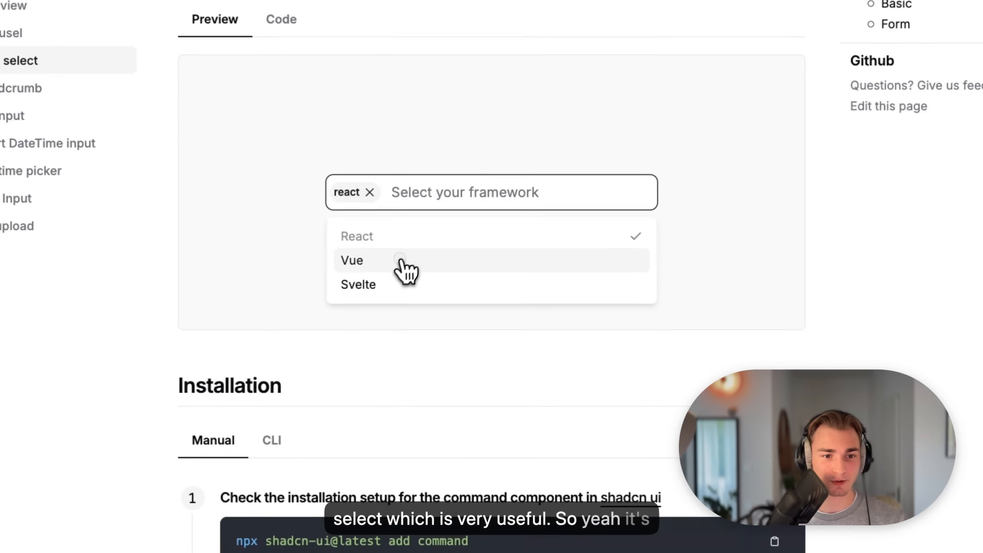
left_click(352, 260)
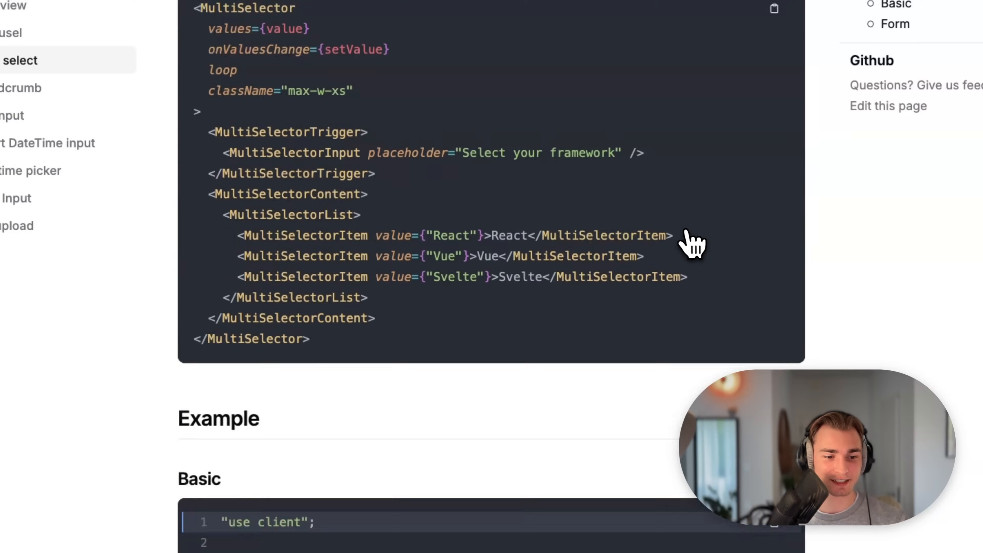
left_click(51, 258)
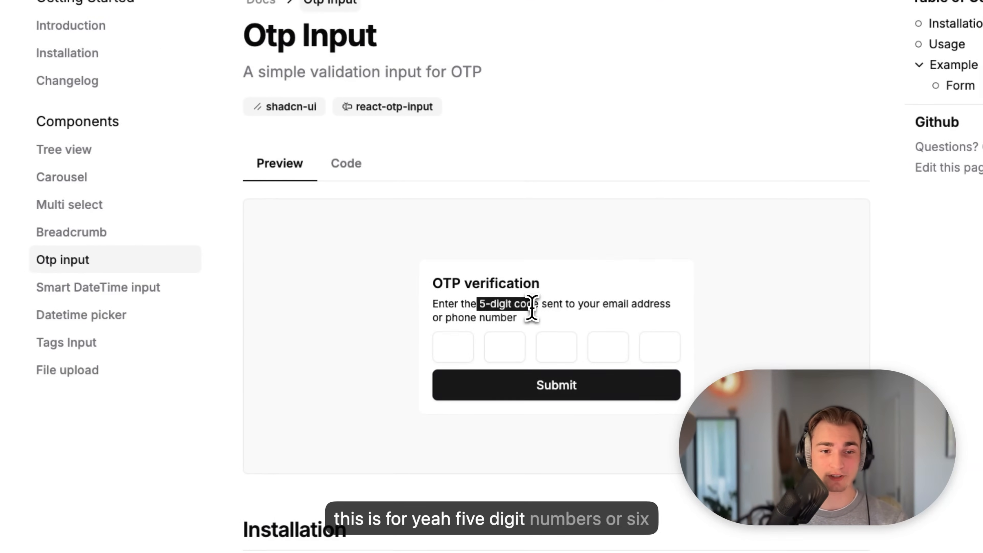
Step: Enter digits into the OTP verification demo boxes and glance at its Installation section
type("12")
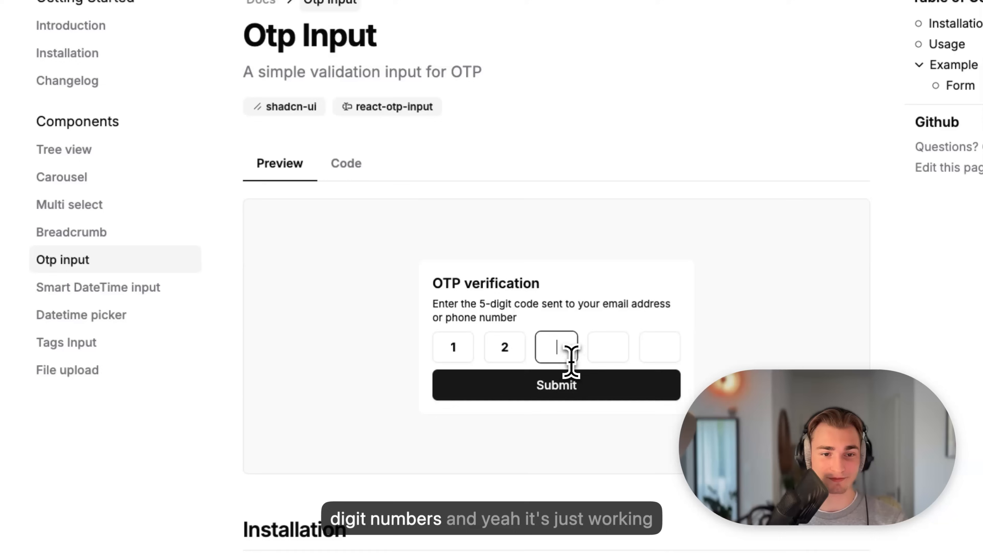
scroll("down", 3)
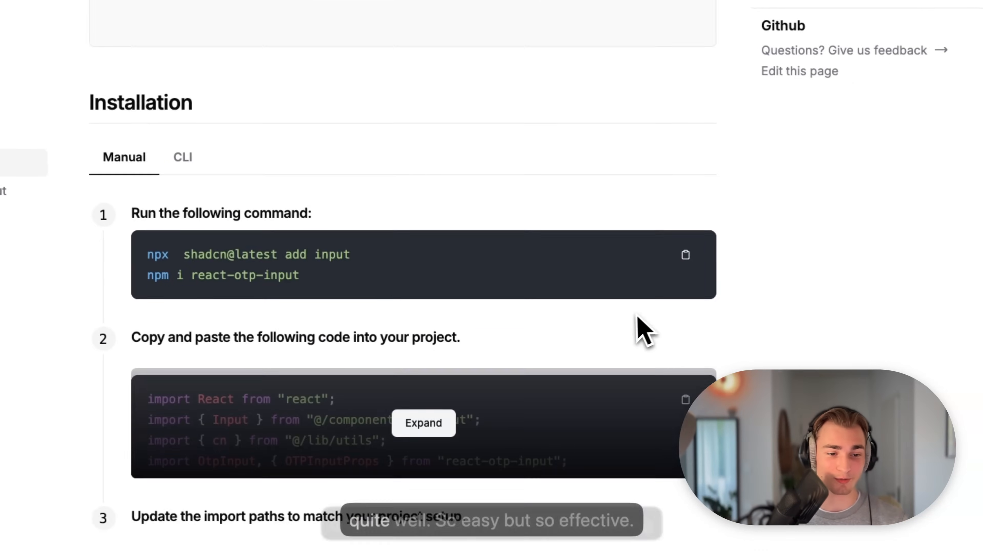
scroll("up", 3)
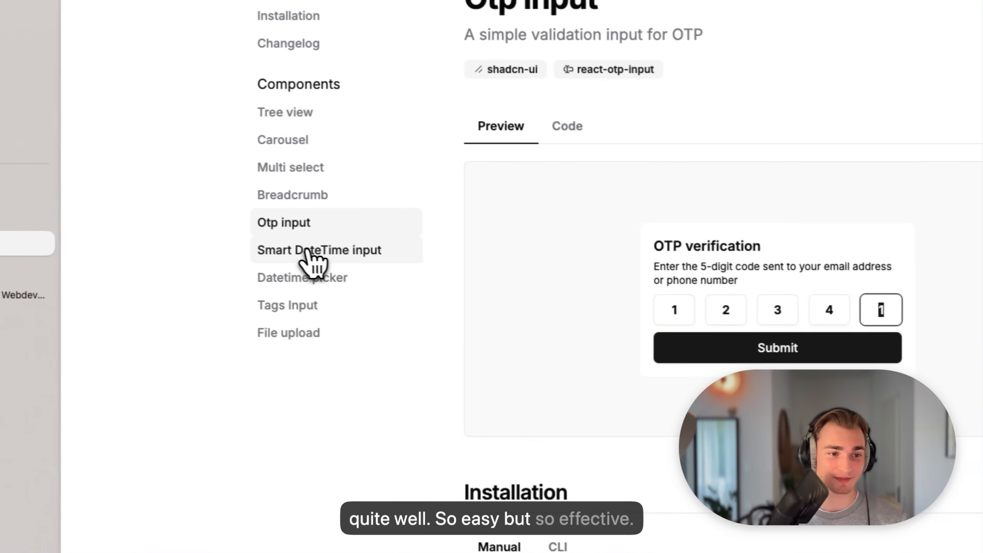
left_click(320, 249)
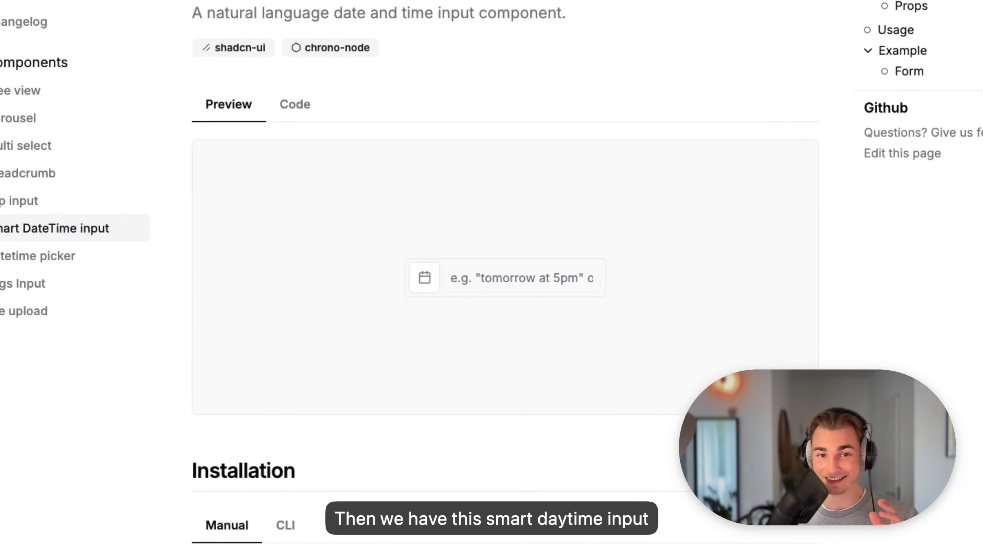
Step: Focus the natural-language date demo field and scroll to the Smart DateTime Installation code
left_click(520, 277)
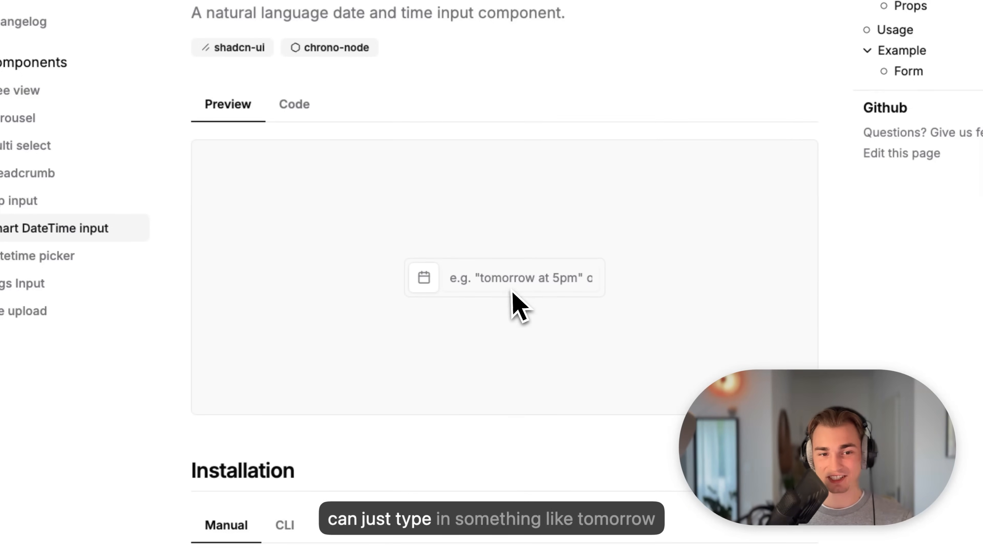
mouse_move(549, 288)
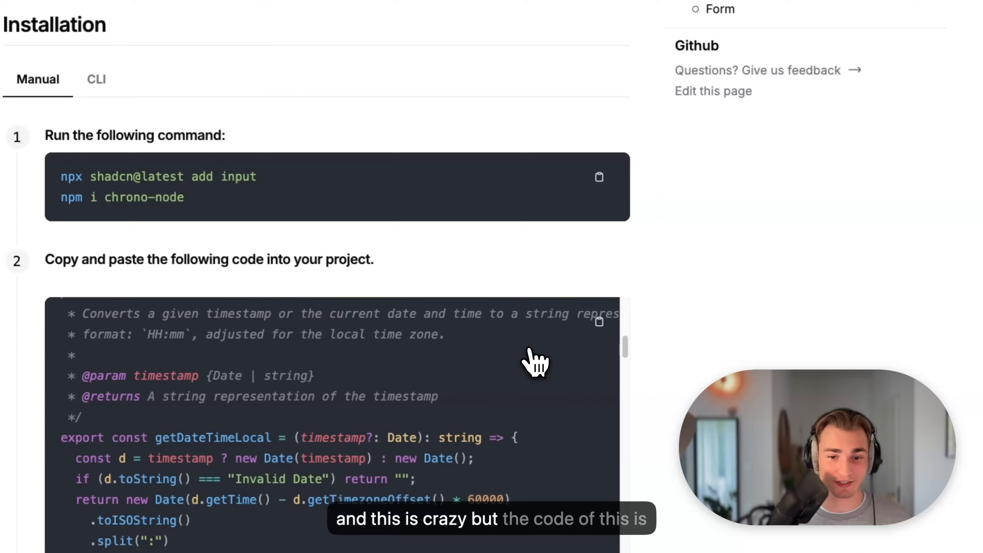
scroll("down", 3)
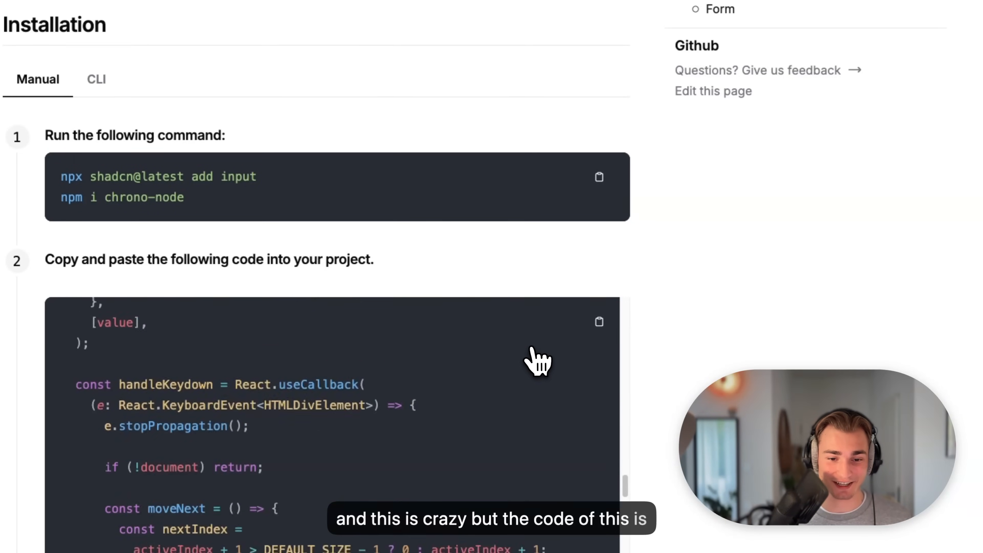
scroll("down", 3)
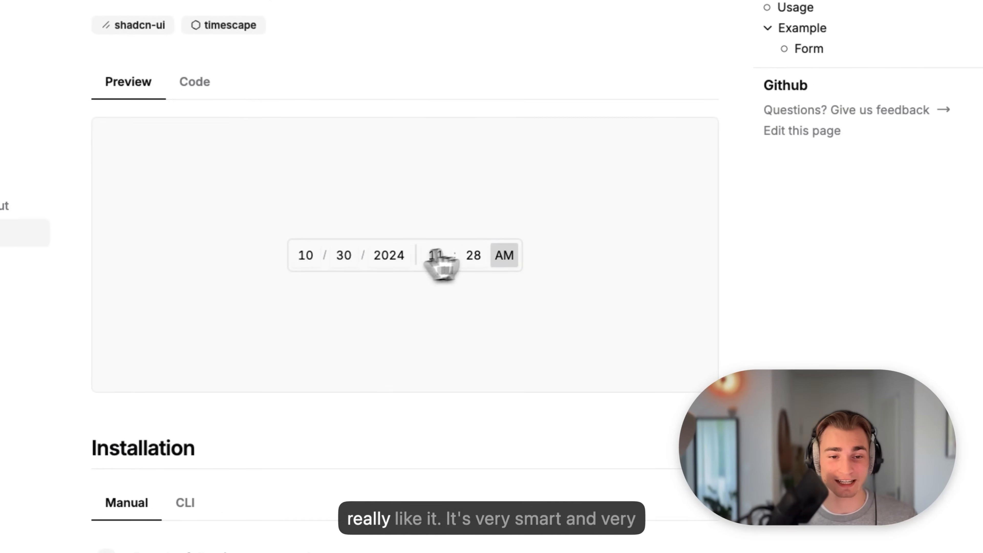
Step: Select an hour in the Datetime picker demo and skim its docs
scroll("down", 3)
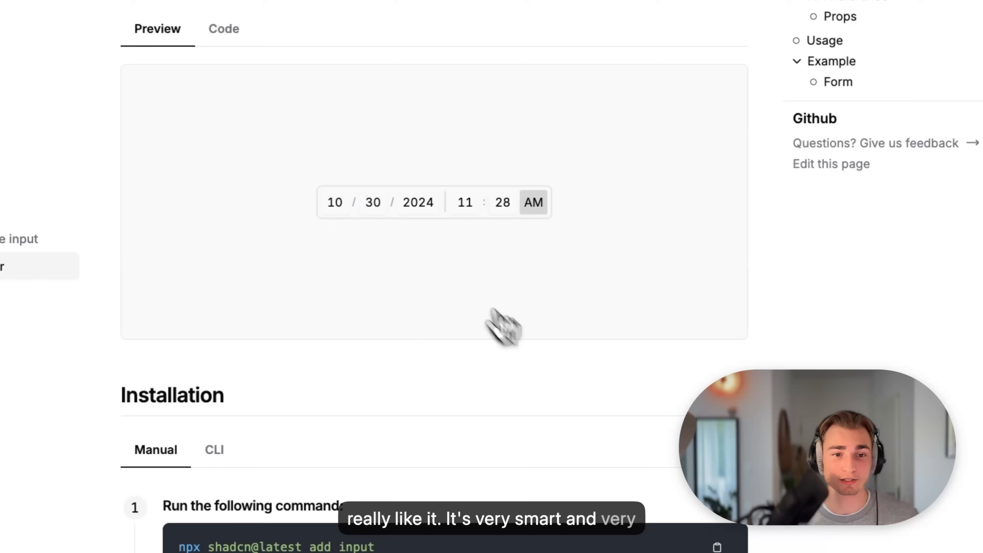
left_click(464, 201)
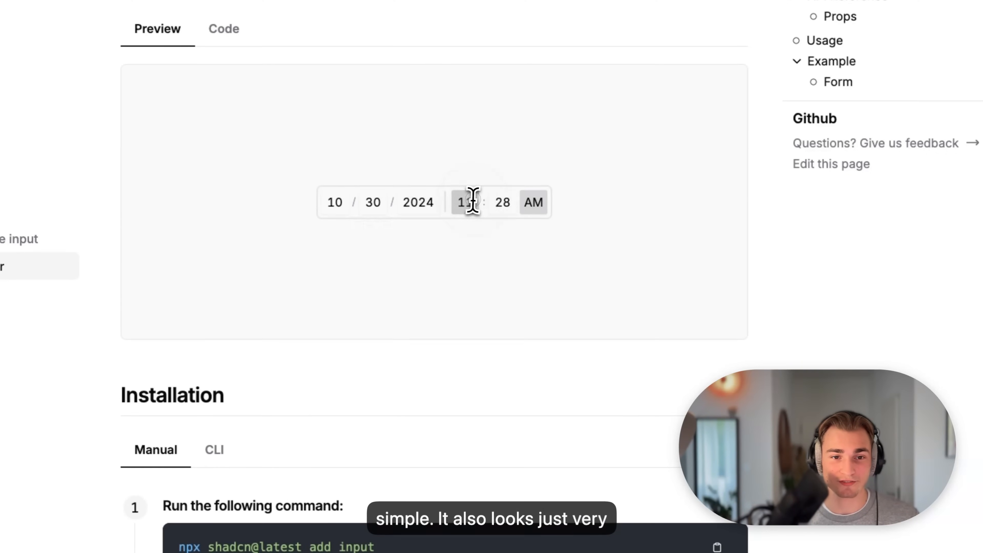
scroll("down", 3)
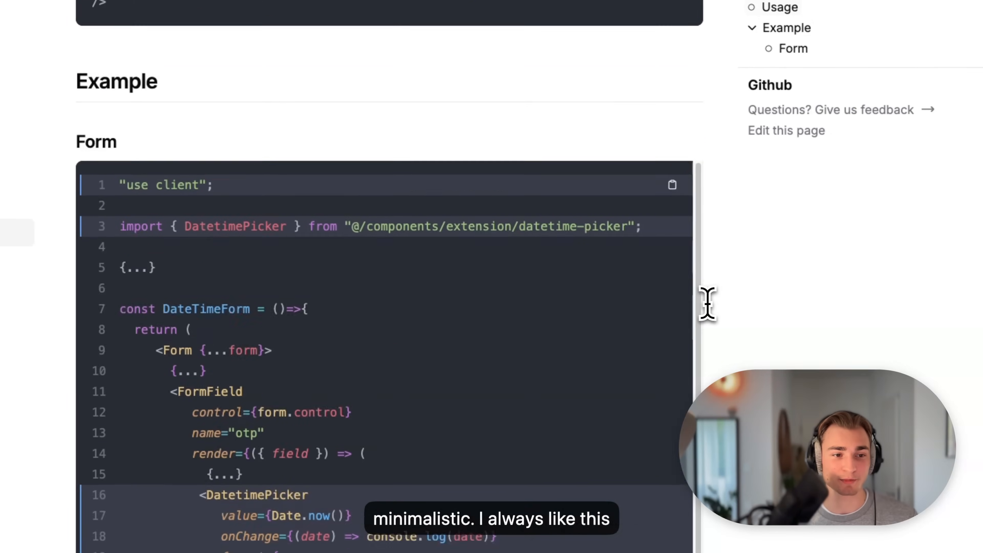
scroll("up", 3)
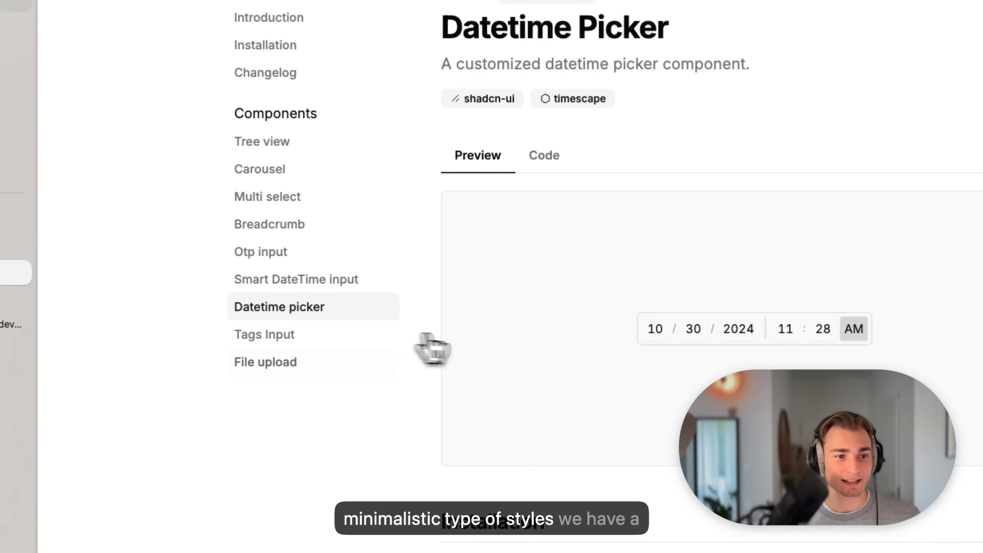
Step: View the Tags Input and File Upload pages, then show the Browse Components gallery
left_click(264, 334)
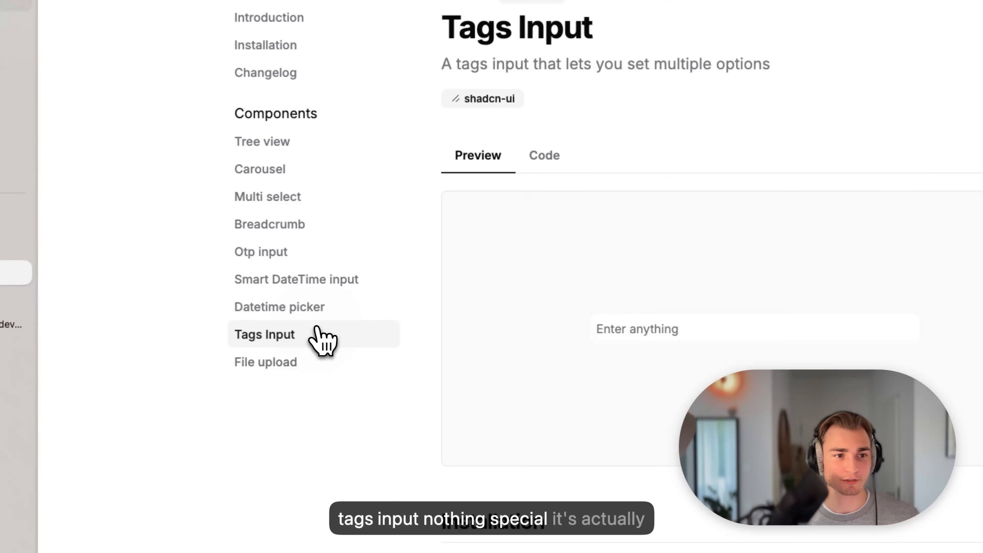
left_click(265, 362)
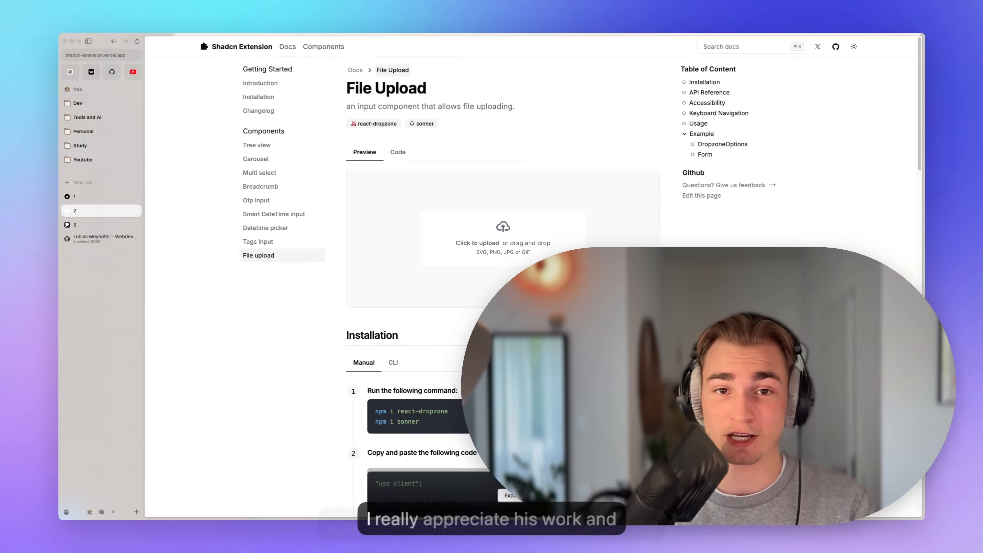
left_click(324, 47)
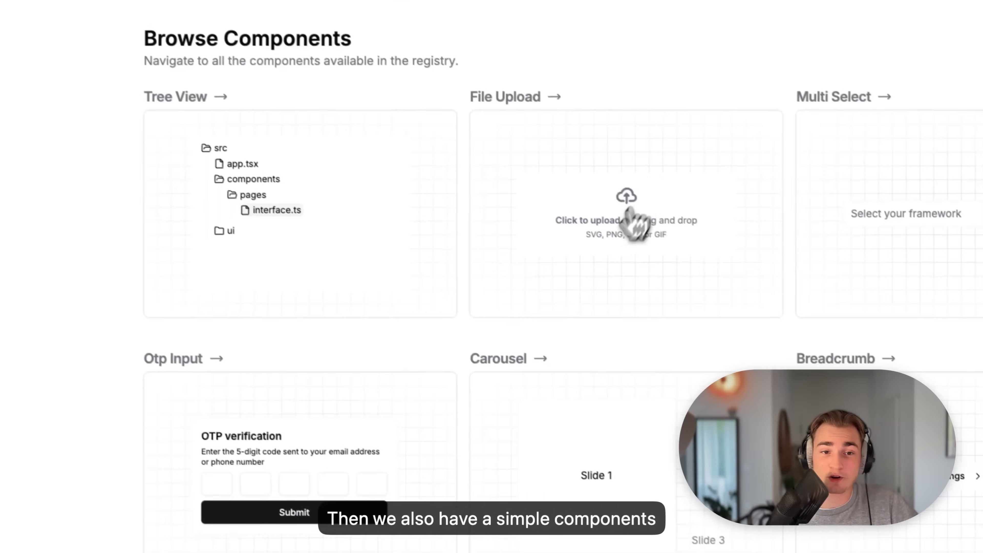
Step: Scroll the components gallery, then switch to the shadcn-ui-expansions GitHub repository
scroll("down", 3)
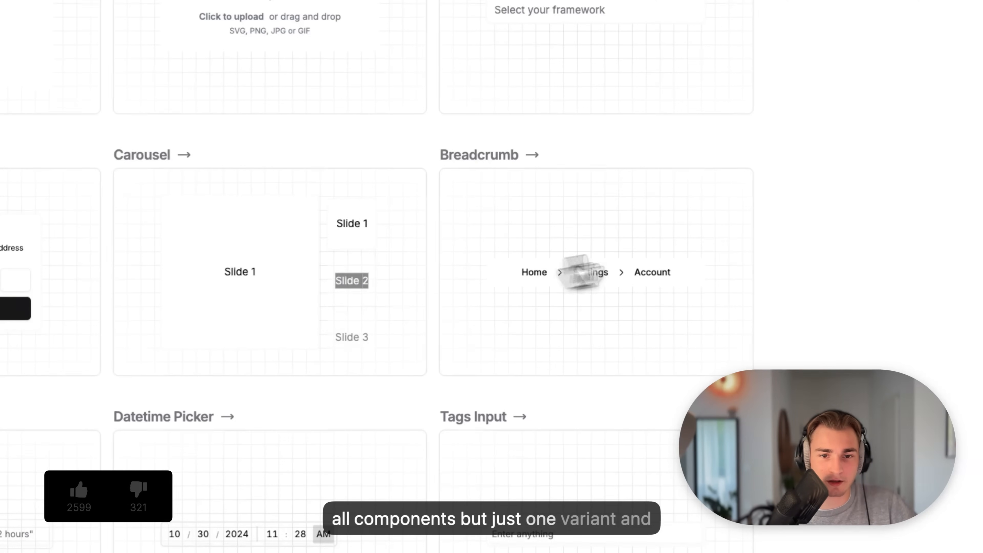
scroll("up", 3)
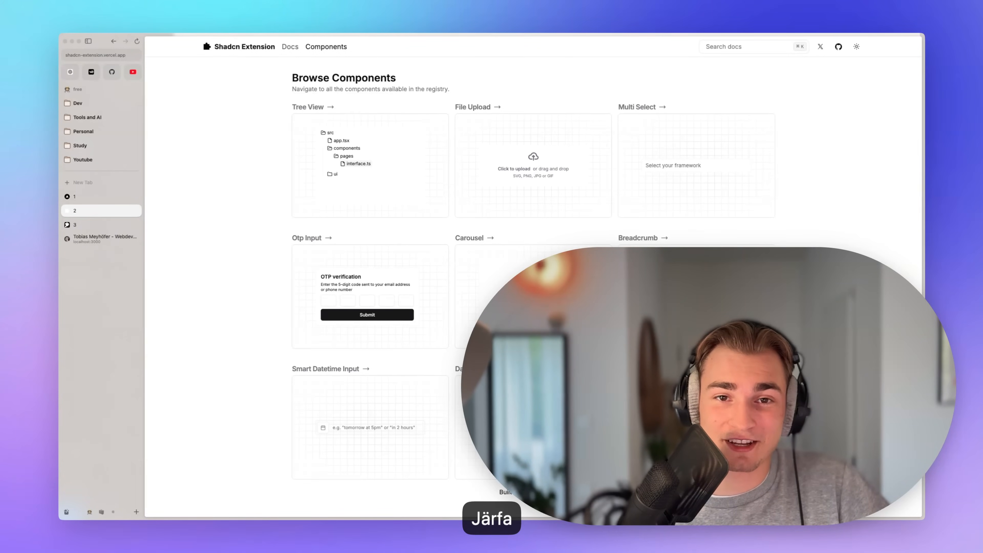
left_click(73, 225)
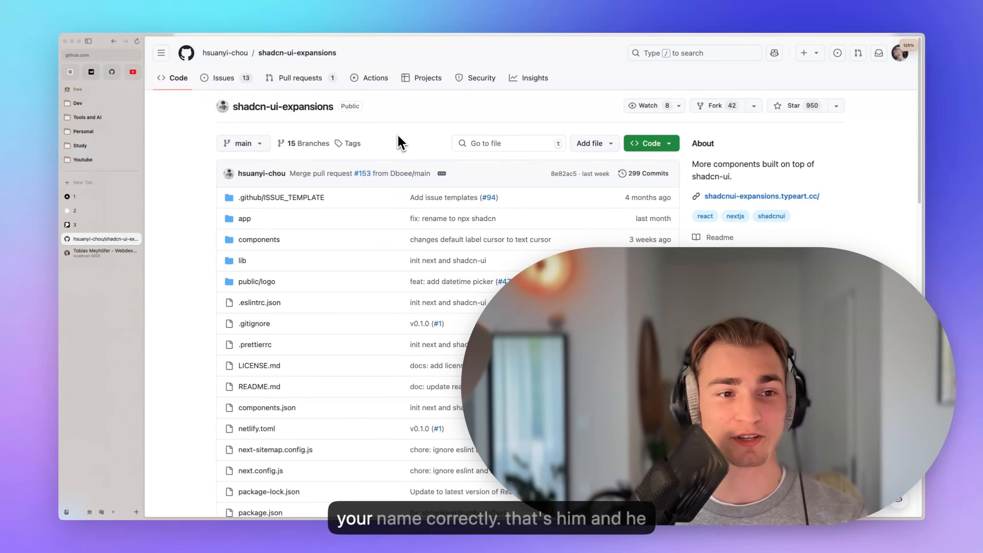
mouse_move(225, 52)
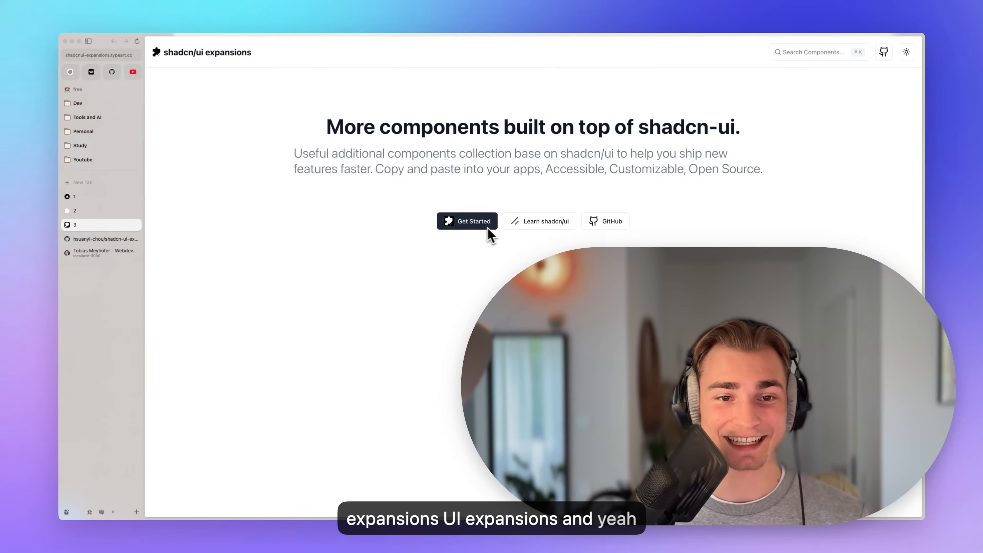
Step: Go from the shadcn/ui expansions home page to its Introduction docs via Get Started
left_click(466, 221)
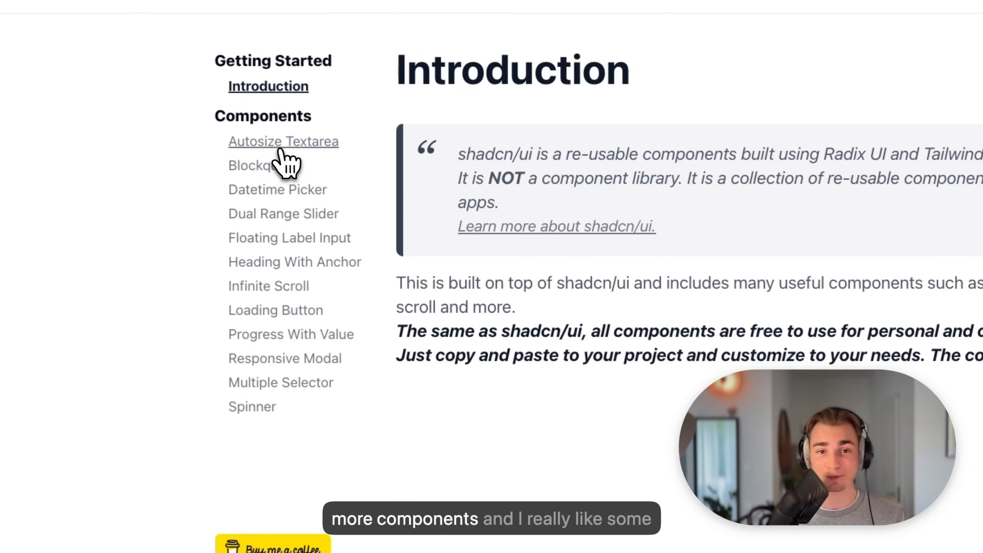
Step: Visit the Autosize Textarea and Blockquote pages, then land on the Datetime Picker docs
left_click(283, 141)
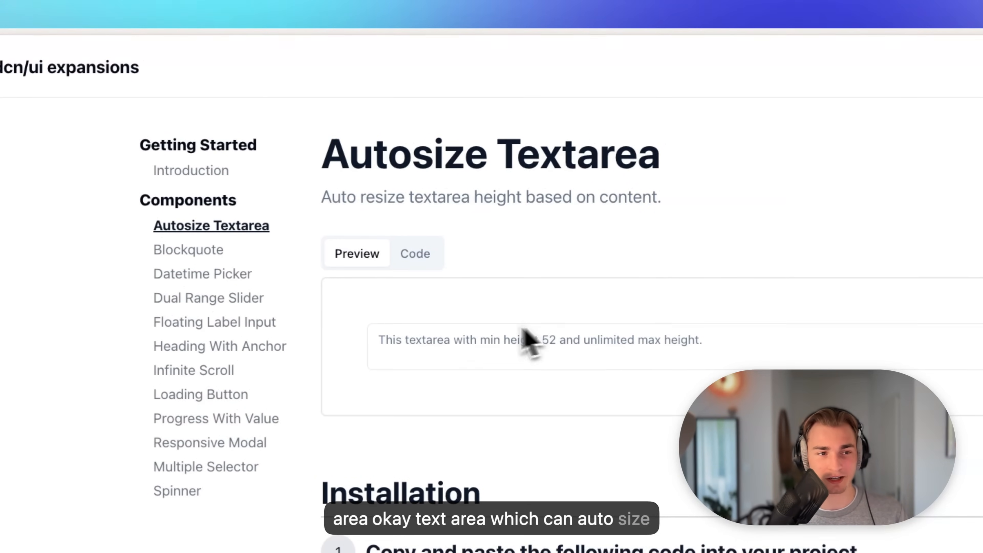
left_click(188, 249)
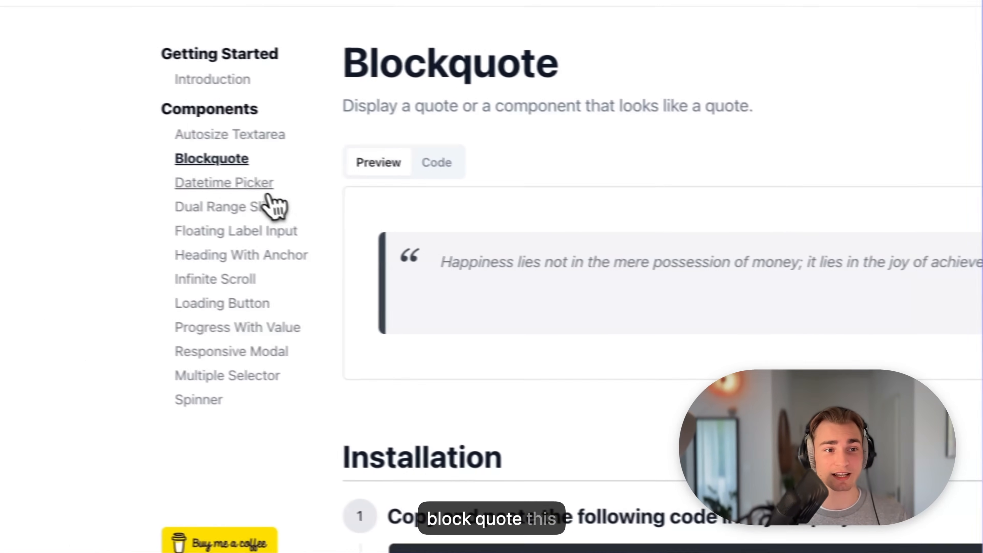
left_click(224, 182)
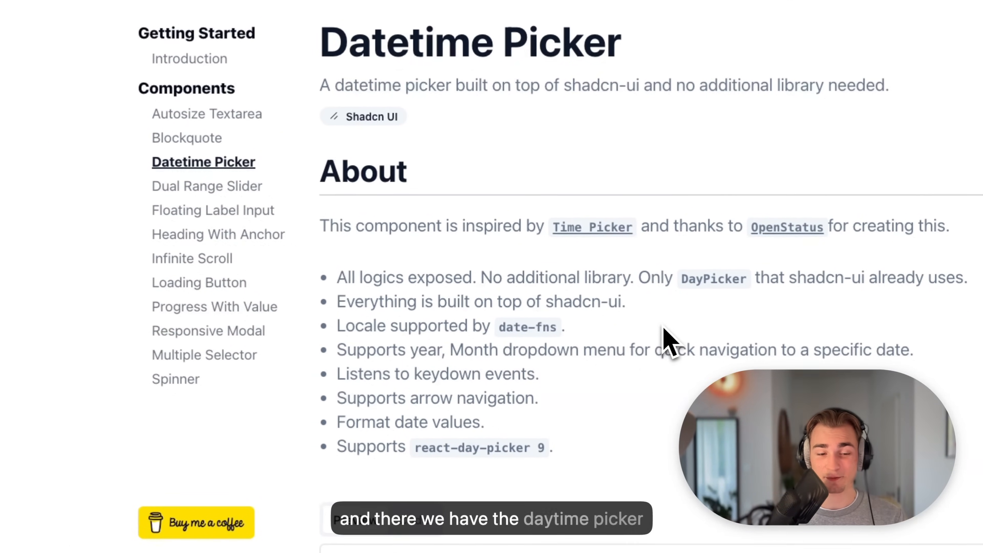
Step: Scroll through the Datetime Picker examples and reveal the Year Dropdown Range example's code
scroll("down", 3)
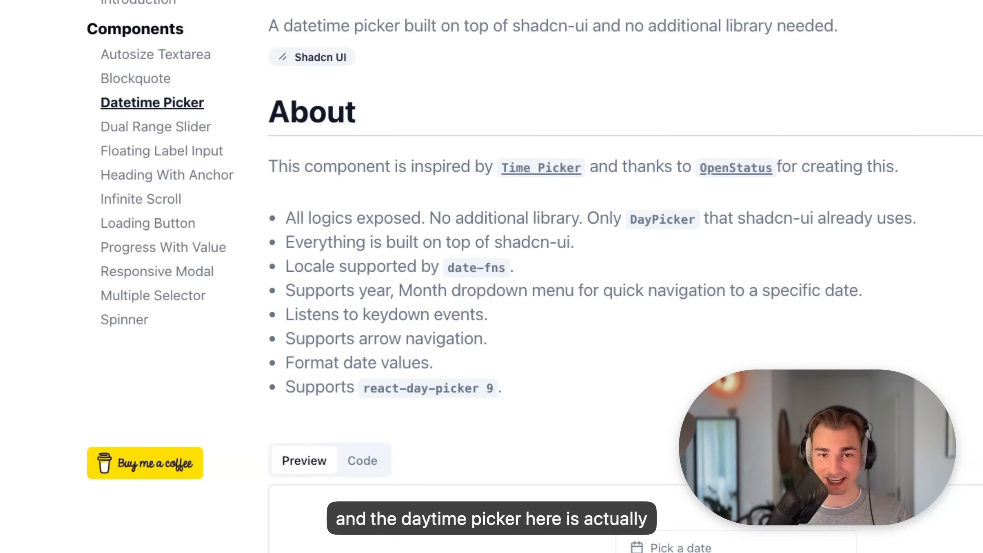
scroll("down", 3)
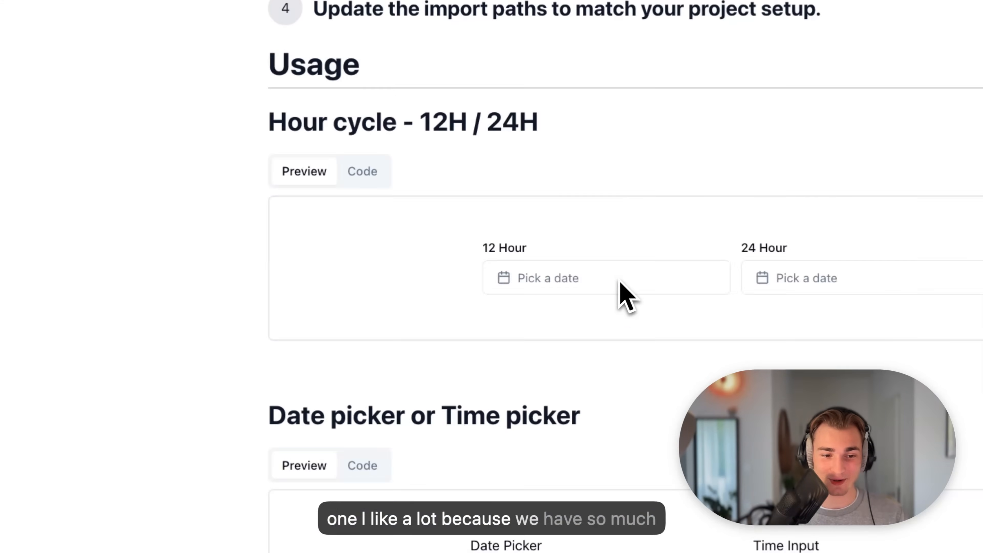
scroll("down", 3)
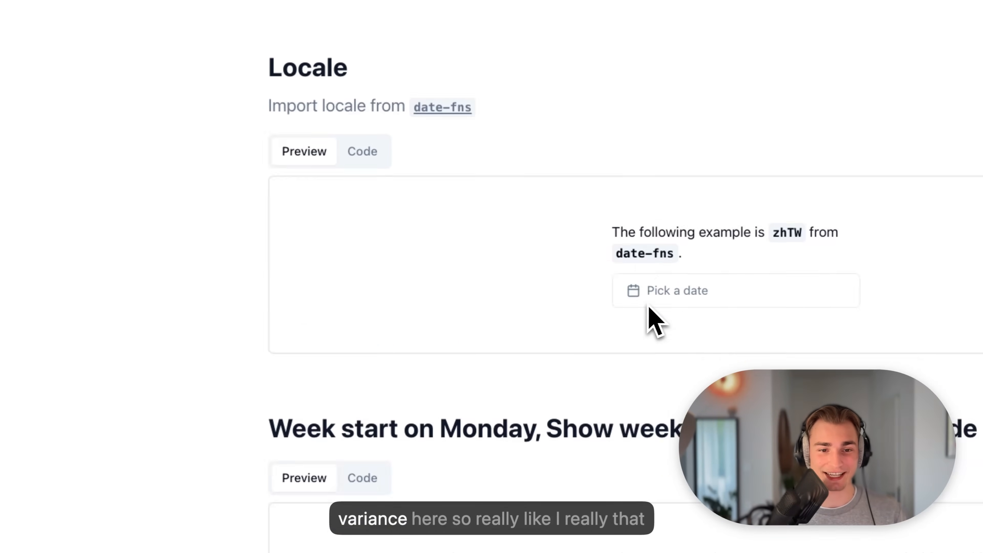
scroll("down", 3)
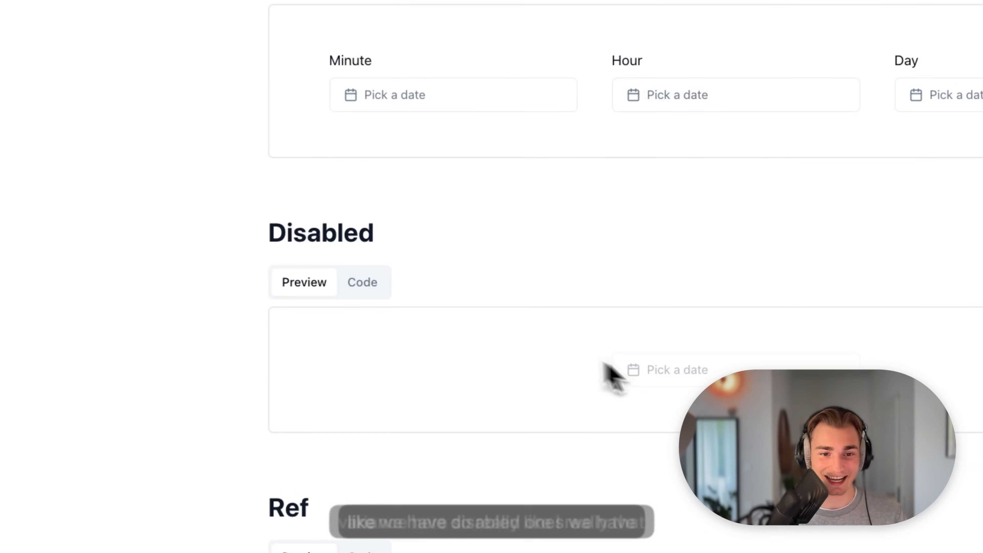
scroll("down", 3)
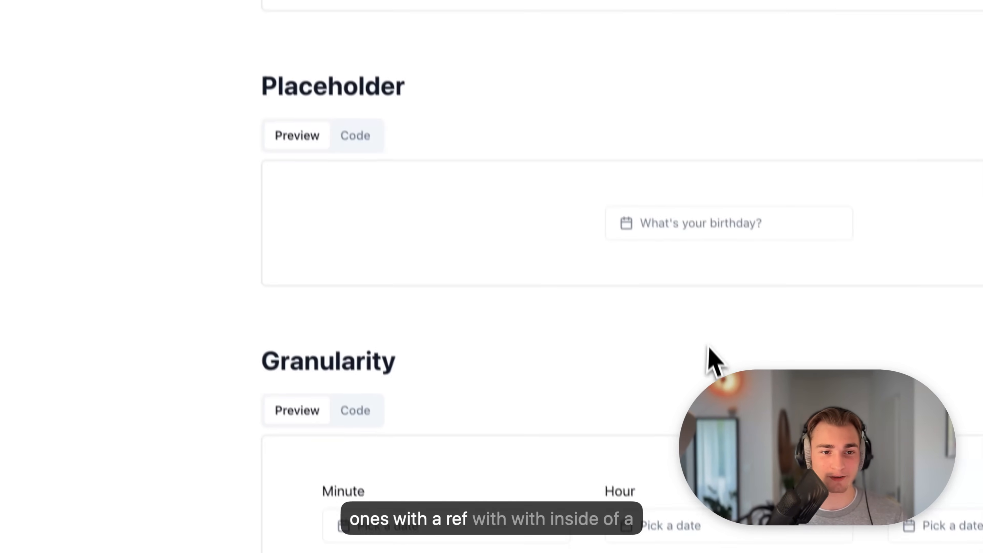
scroll("down", 3)
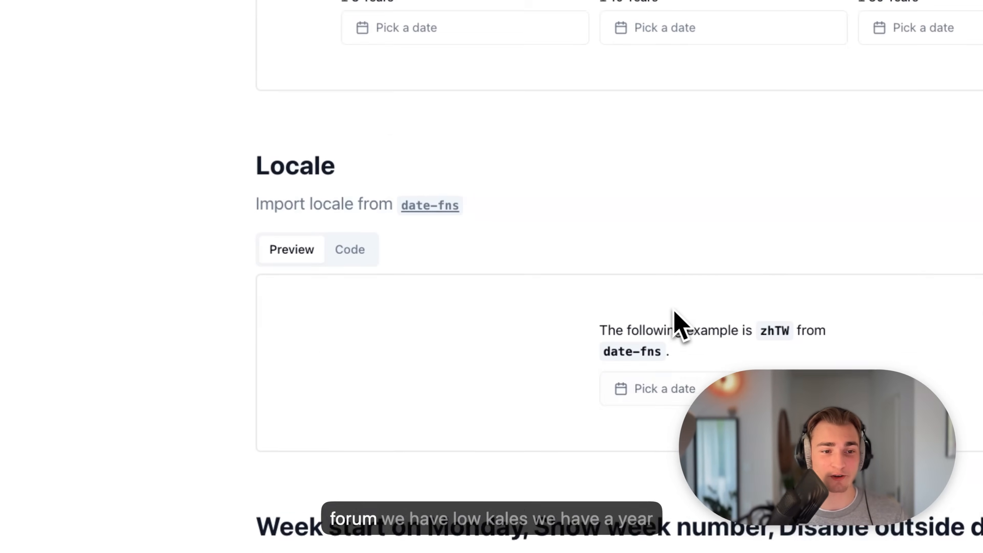
scroll("up", 3)
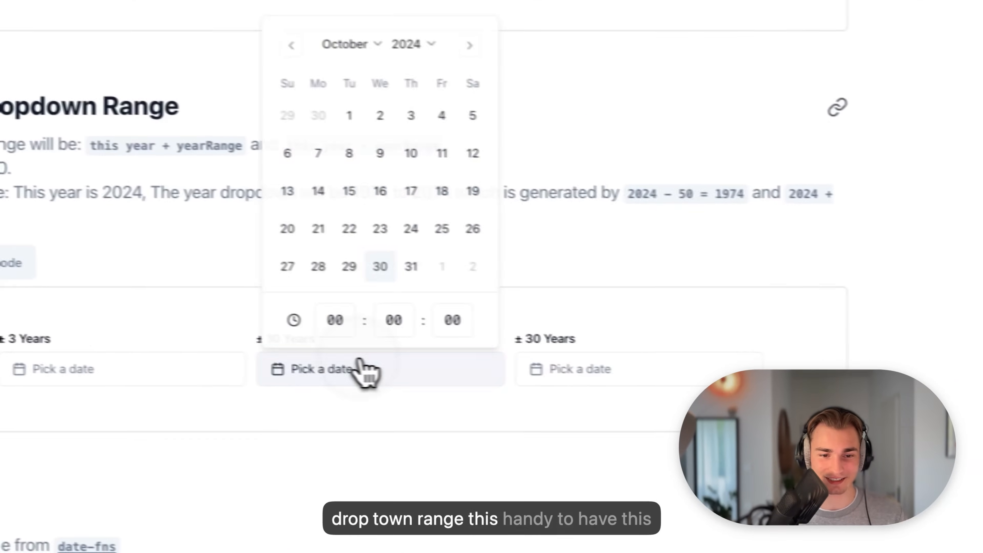
scroll("down", 3)
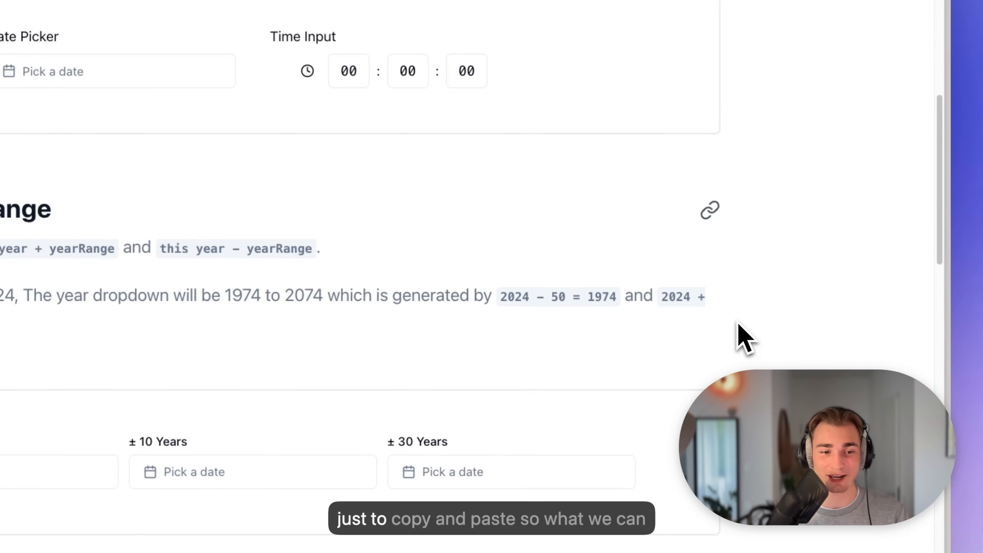
mouse_move(642, 327)
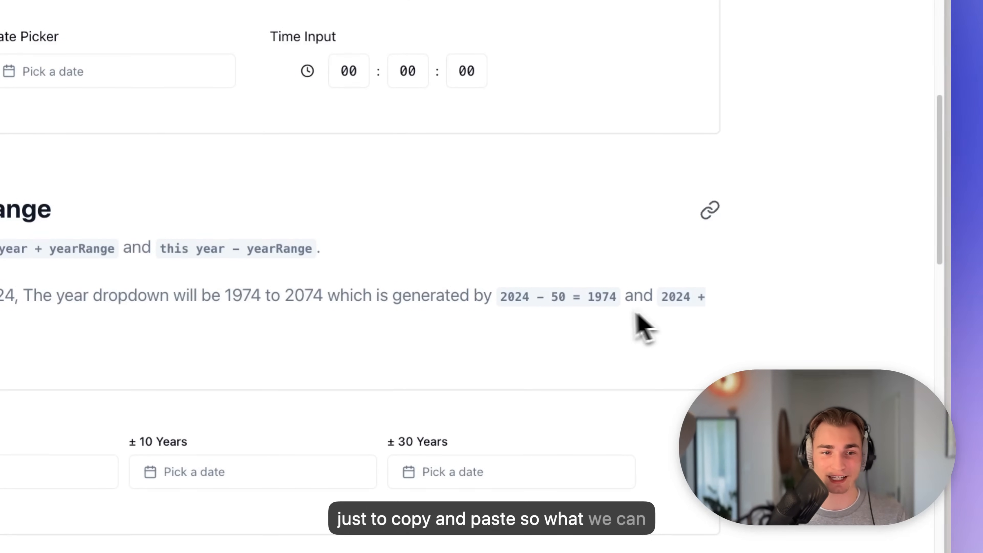
left_click(267, 223)
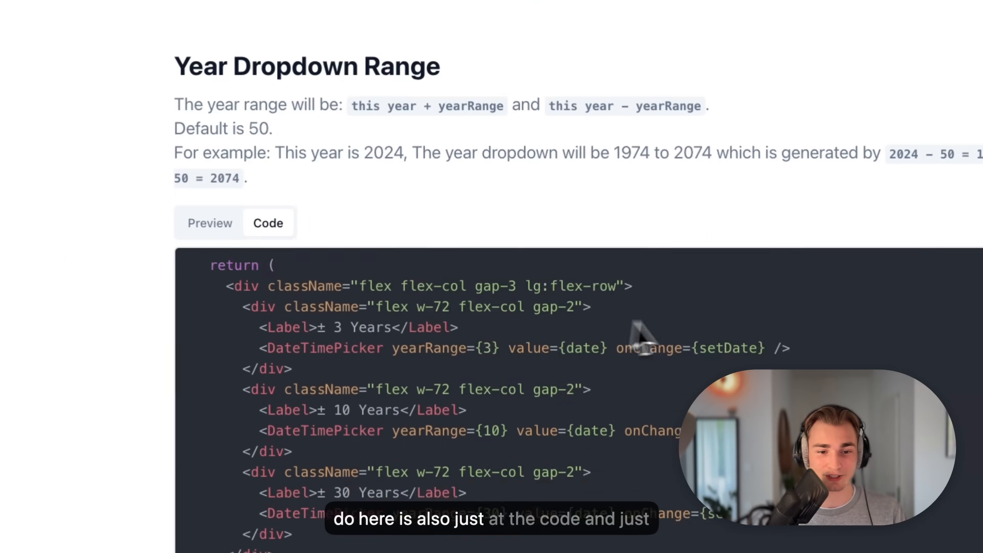
Step: Review the Datetime Picker installation steps, then move on to the Dual Range Slider docs
scroll("up", 3)
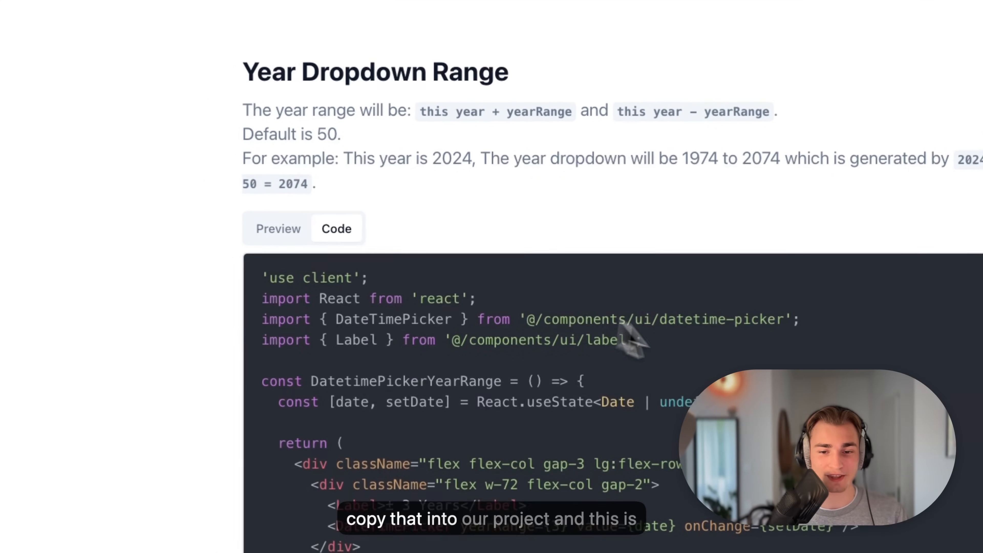
scroll("up", 3)
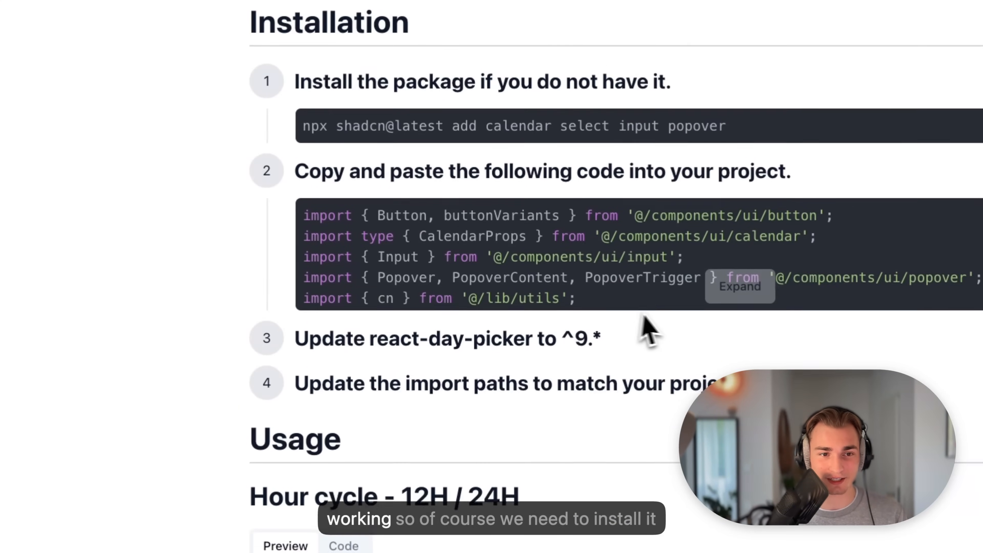
scroll("up", 3)
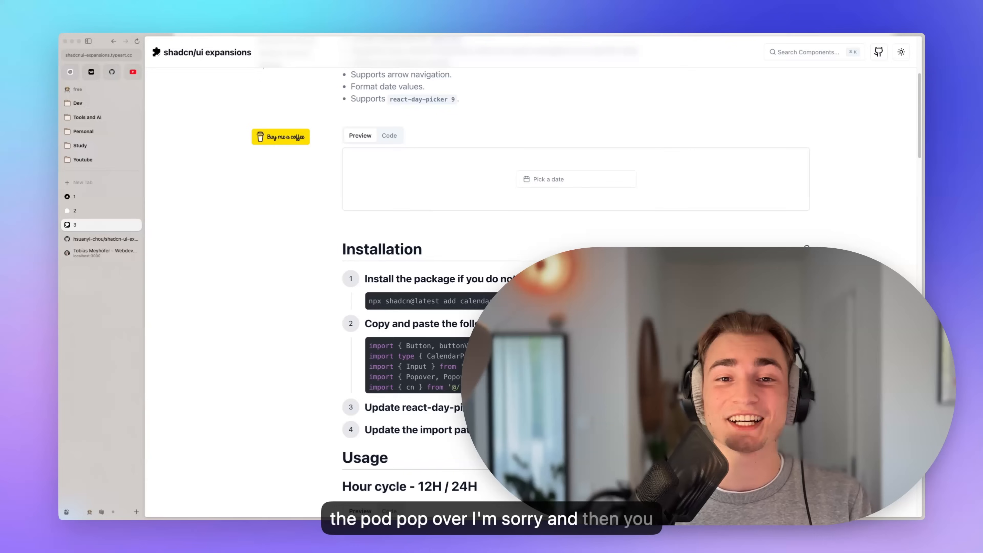
left_click(311, 179)
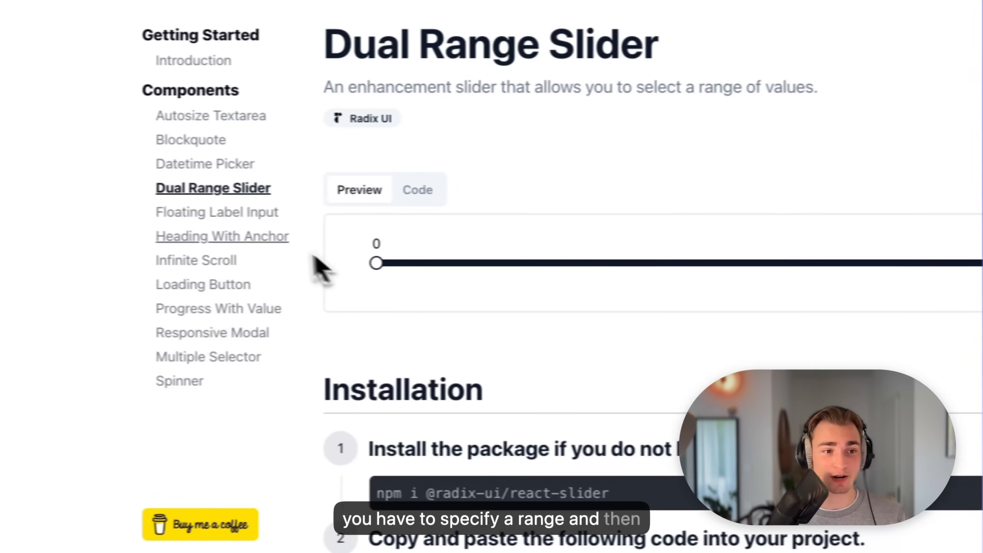
Step: Open the Infinite Scroll docs and scroll to its product list demo and installation steps
left_click(196, 260)
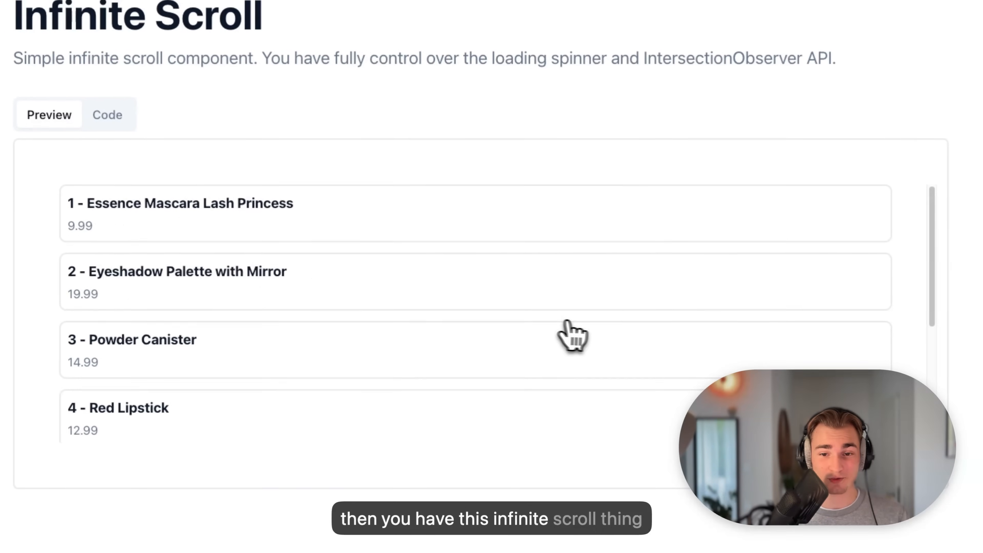
scroll("down", 3)
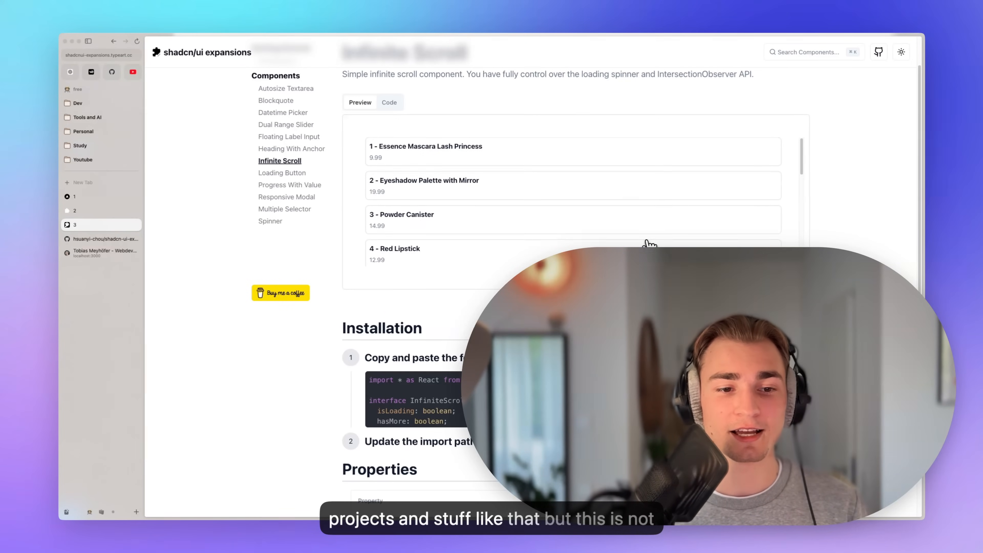
mouse_move(702, 234)
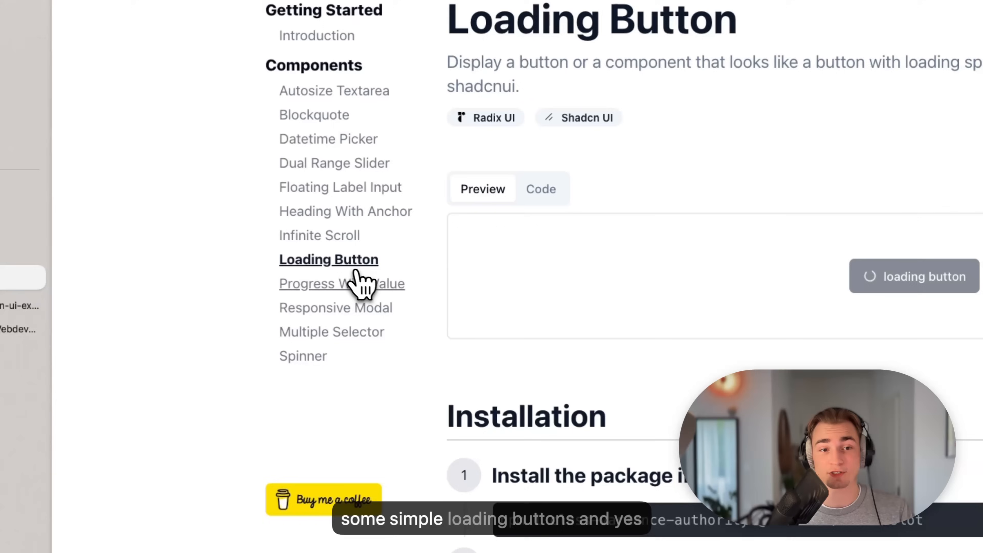
Step: Visit Progress With Value, Loading Button and Spinner pages, ending on Responsive Modal
left_click(342, 283)
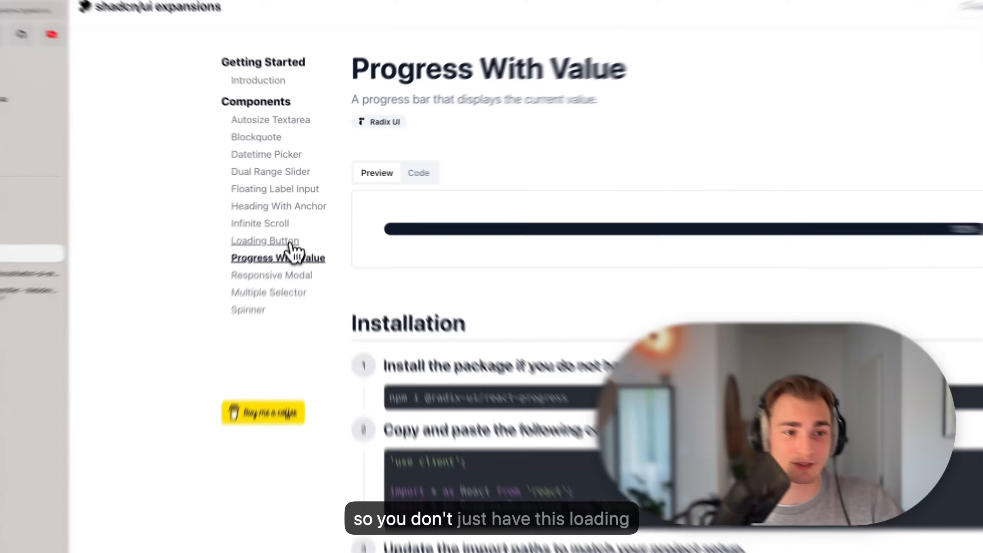
left_click(265, 240)
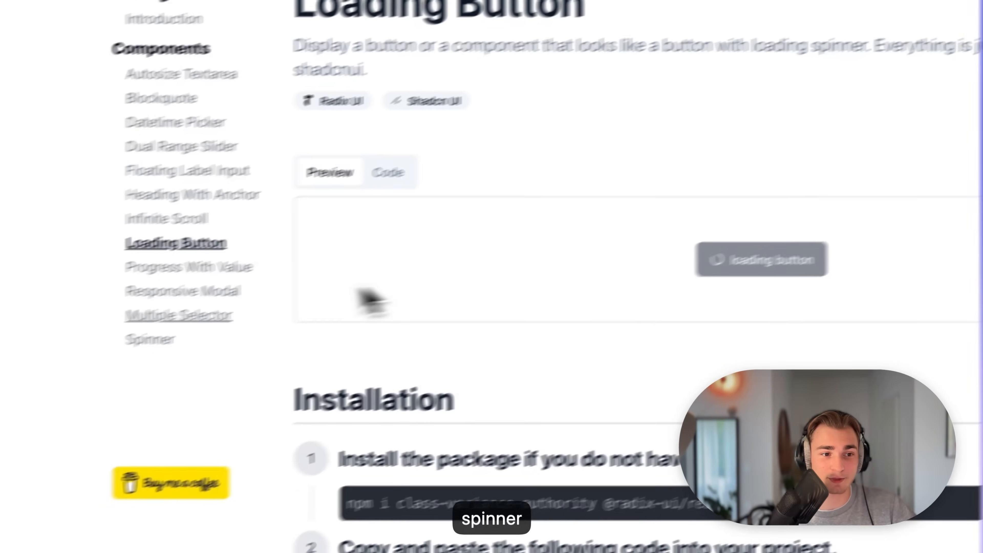
left_click(150, 339)
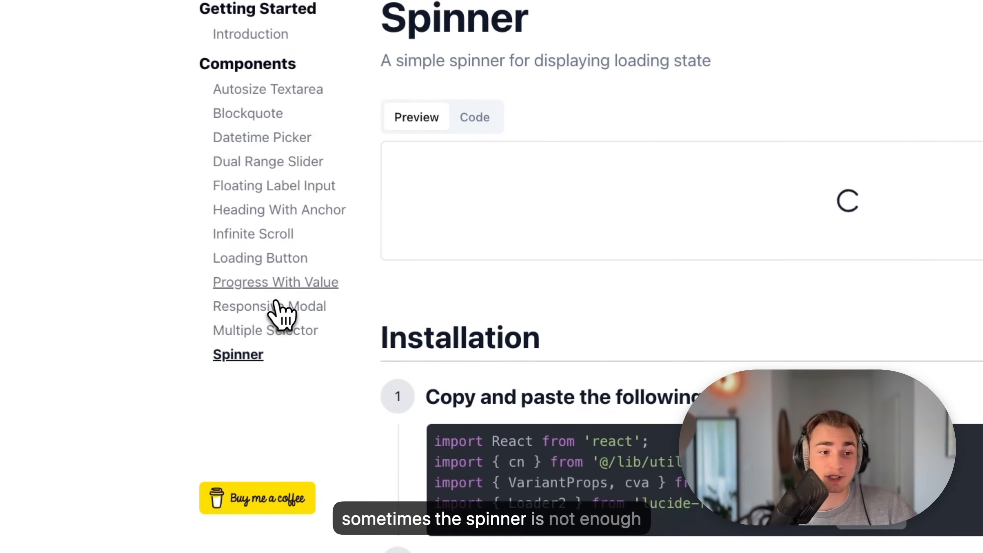
left_click(275, 282)
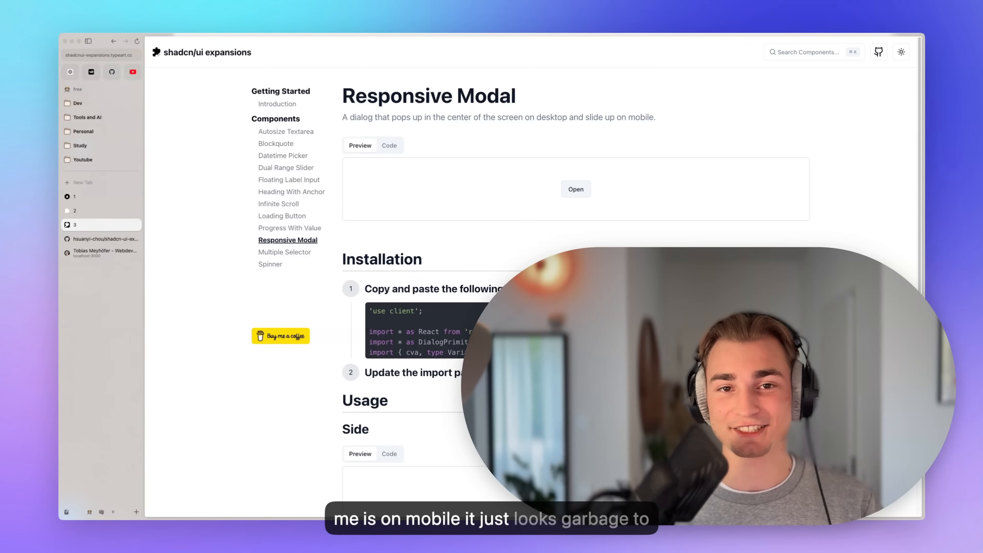
Step: Open, close and reopen the Responsive Modal demo dialog at desktop size
left_click(575, 189)
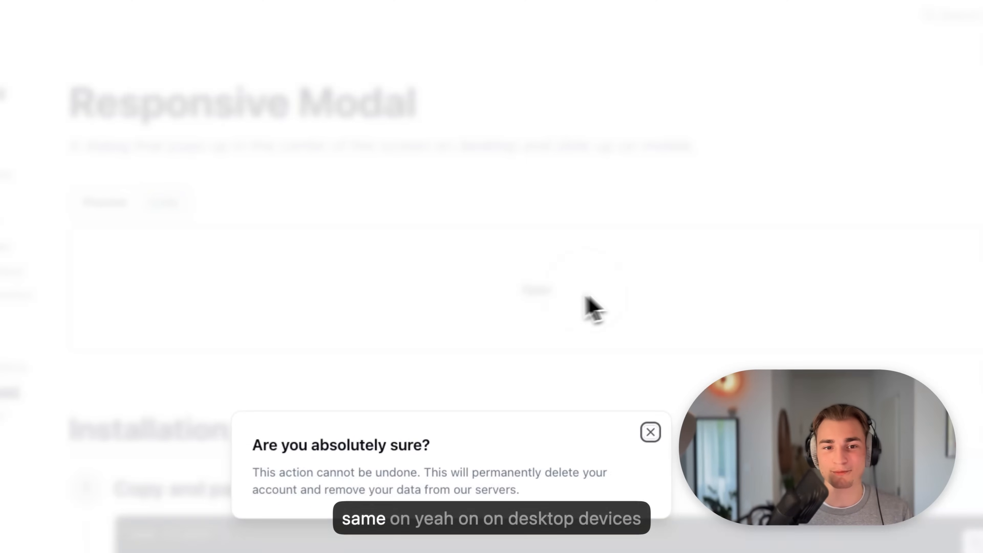
left_click(650, 431)
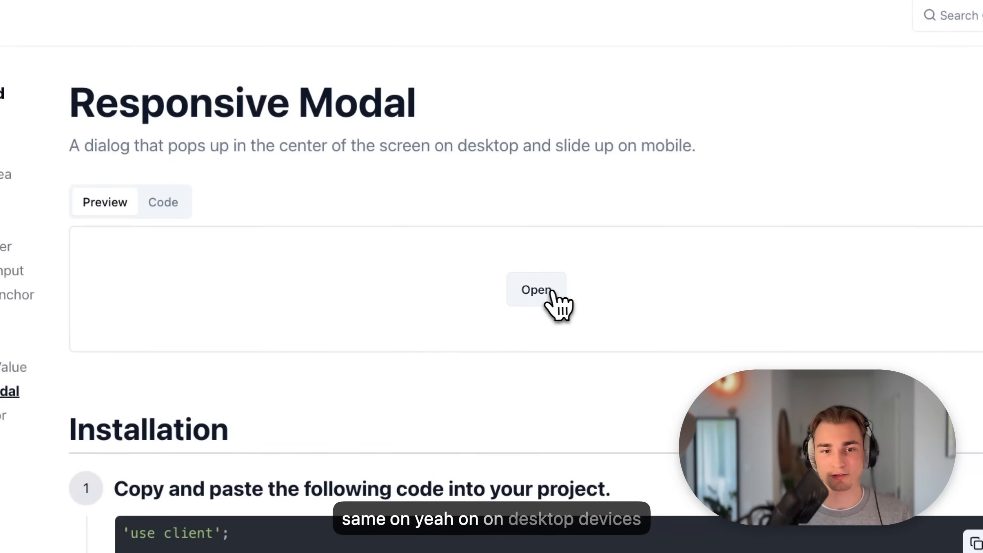
left_click(536, 290)
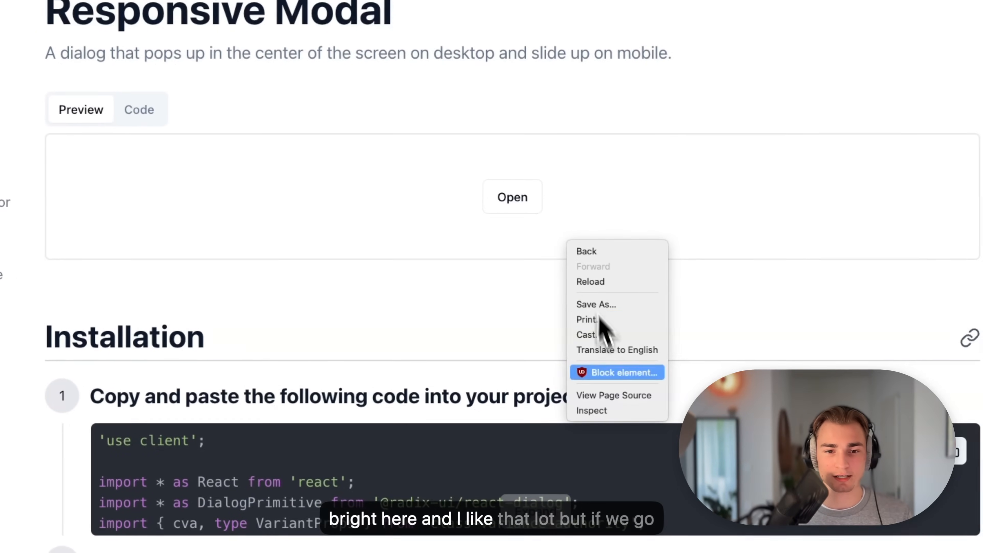
Step: With developer tools open, show the demo dialog in a mobile-width view
left_click(590, 410)
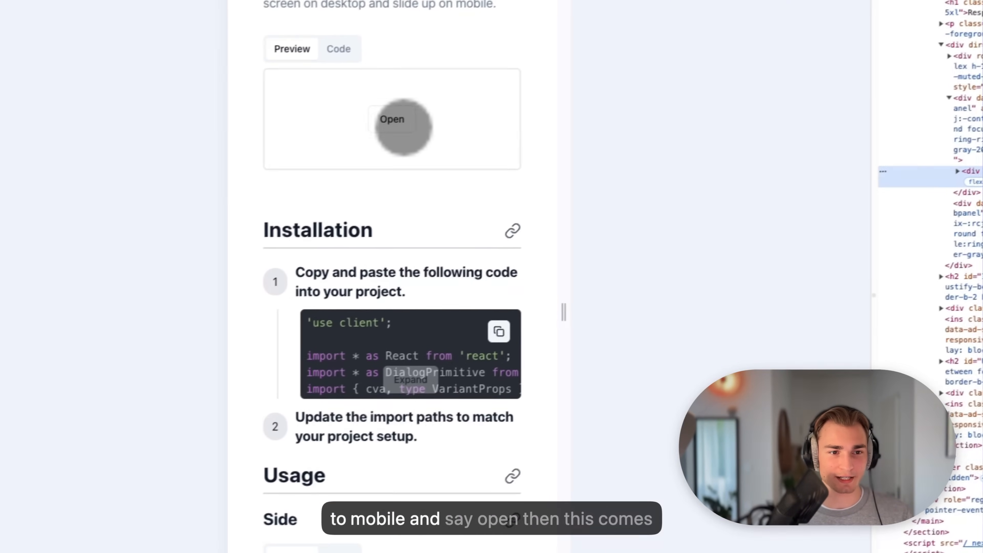
left_click(393, 119)
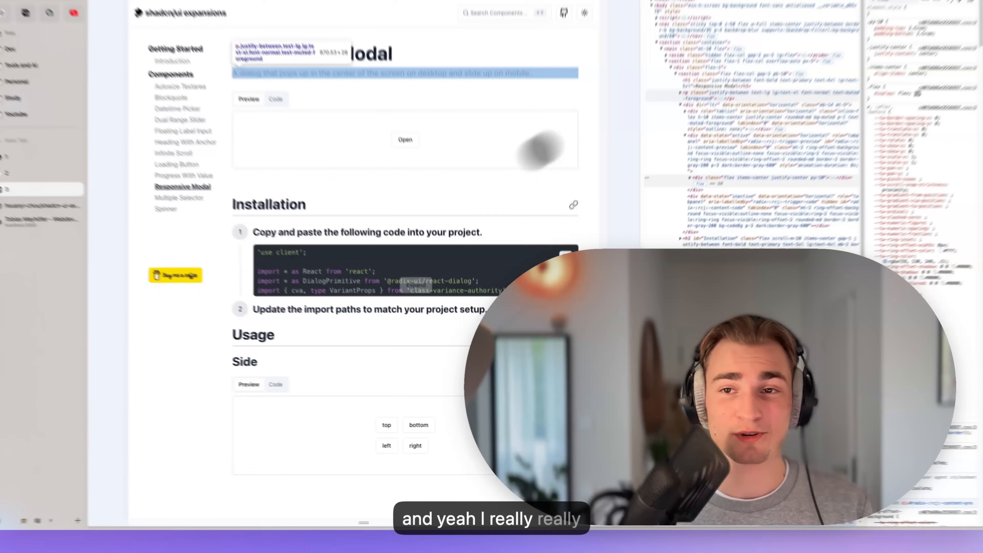
left_click(286, 251)
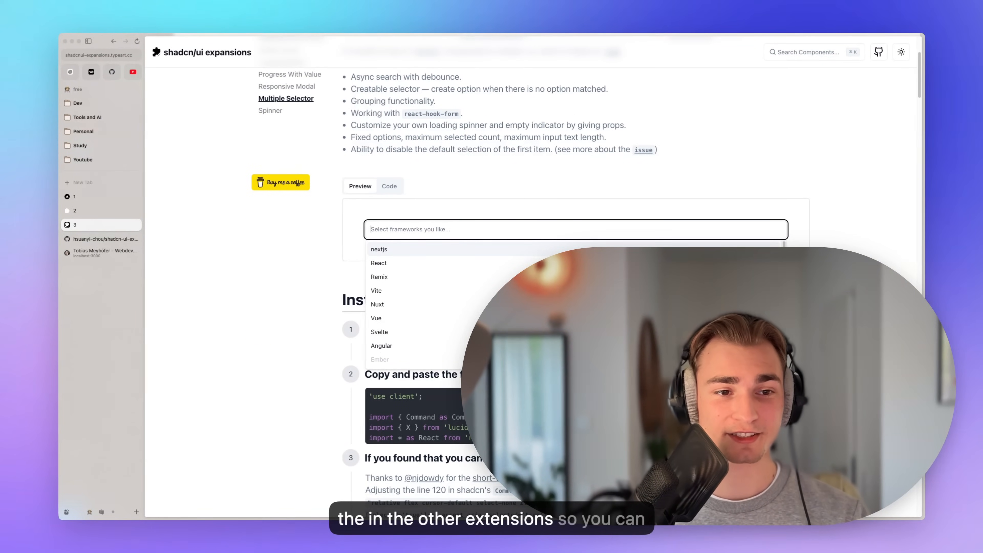
Step: Pick frameworks including Nuxt and Remix in the Multiple Selector demo and scroll its variants
left_click(378, 262)
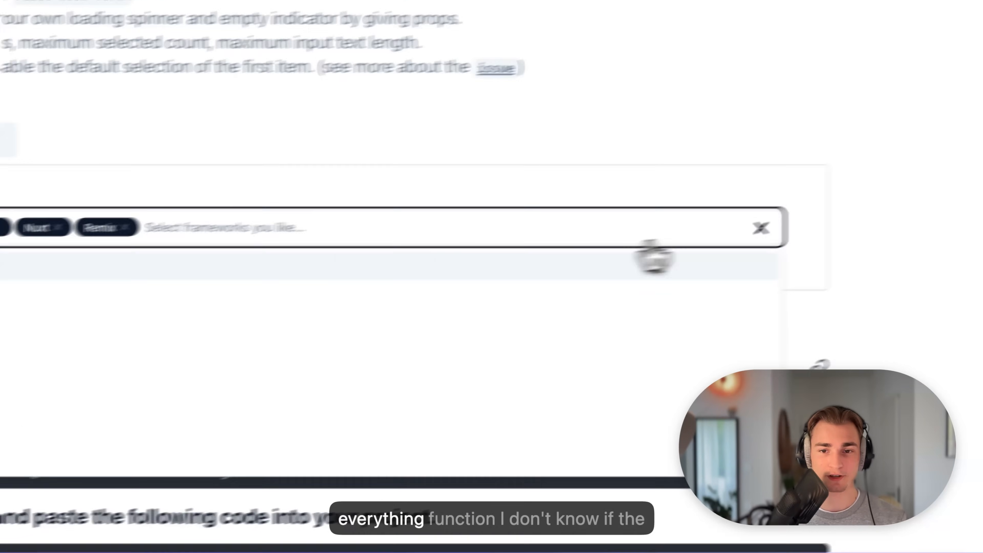
scroll("down", 3)
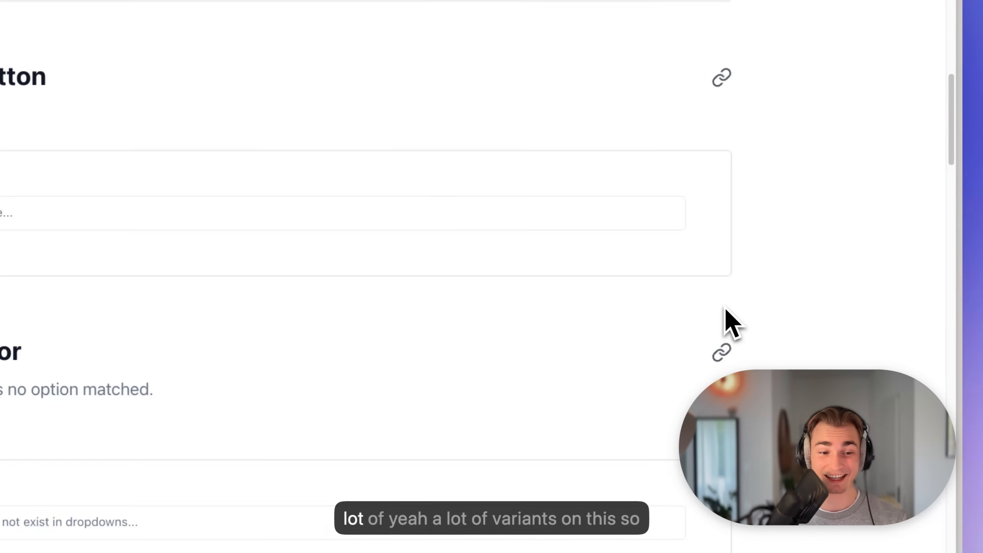
scroll("down", 3)
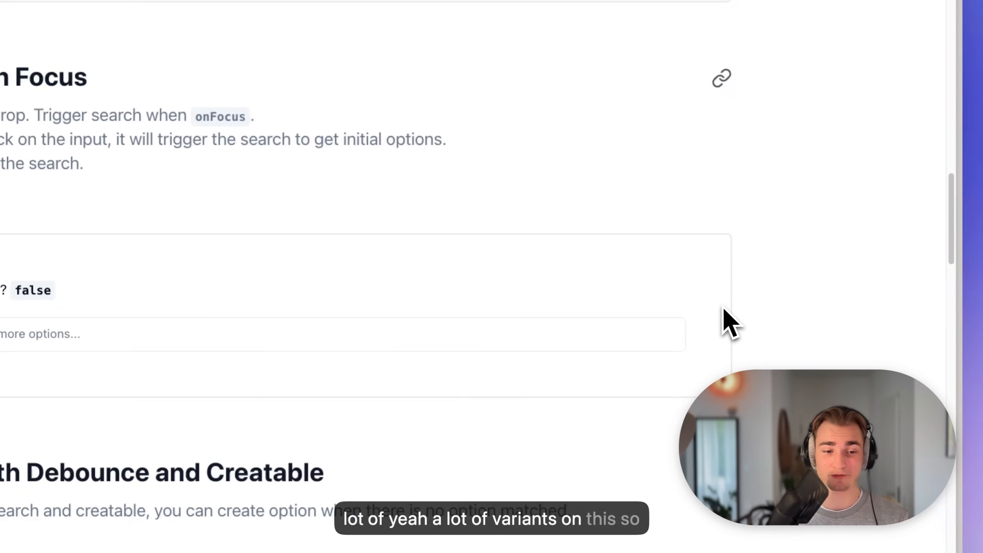
scroll("down", 3)
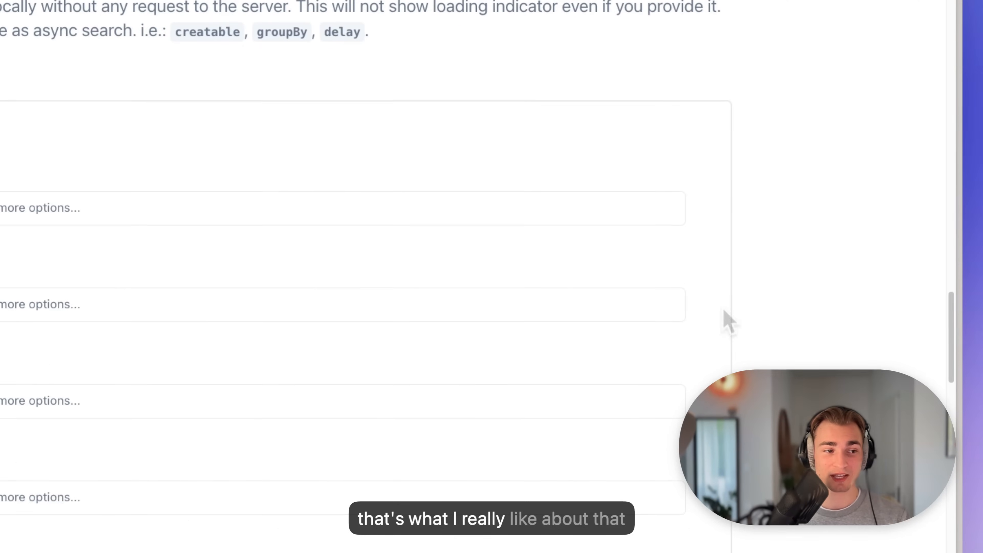
scroll("down", 3)
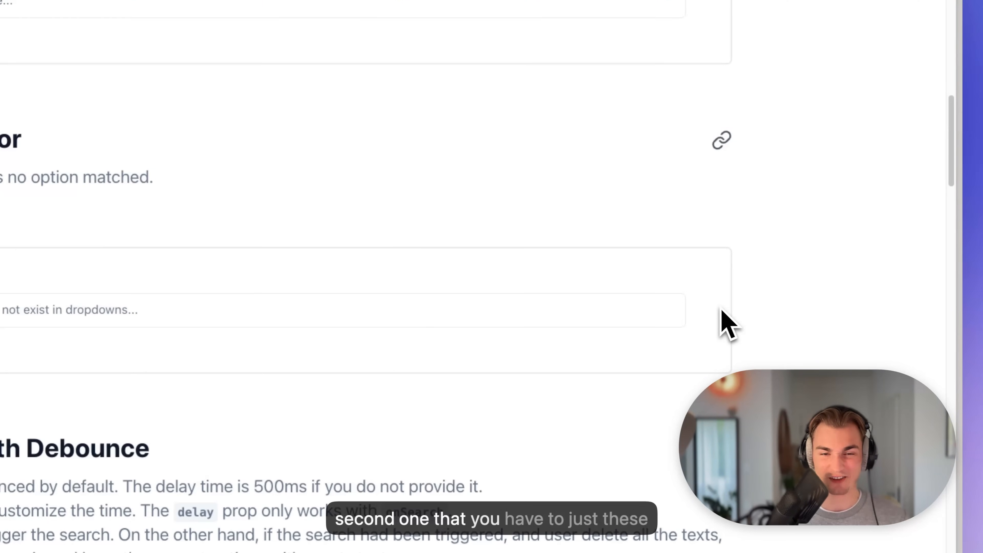
Step: Browse the About section, installation code and Controlled Component example
scroll("up", 3)
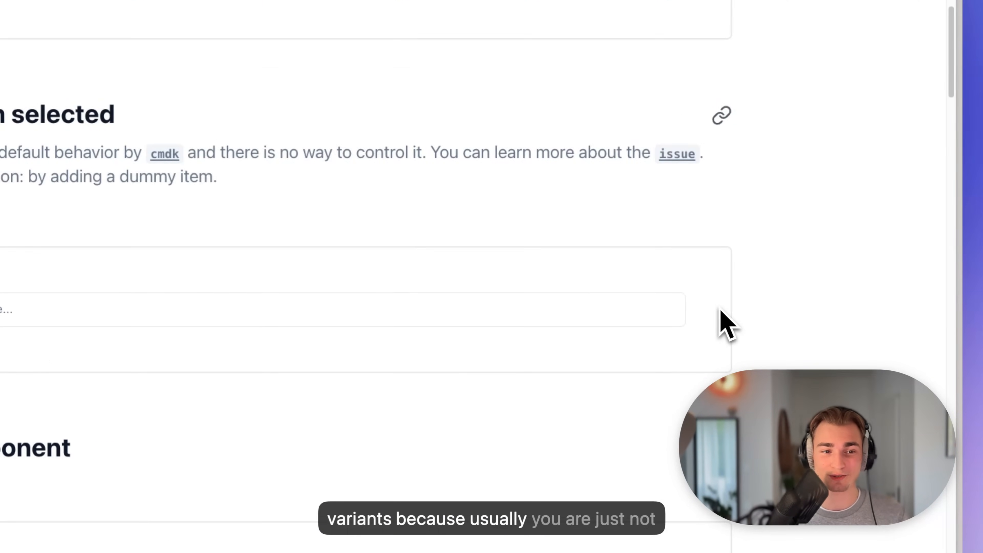
scroll("up", 3)
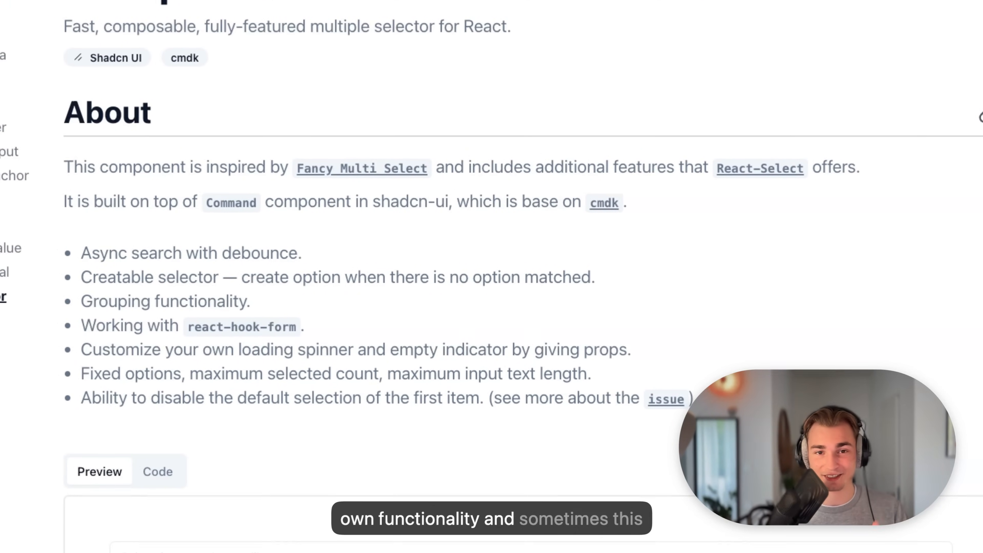
mouse_move(652, 360)
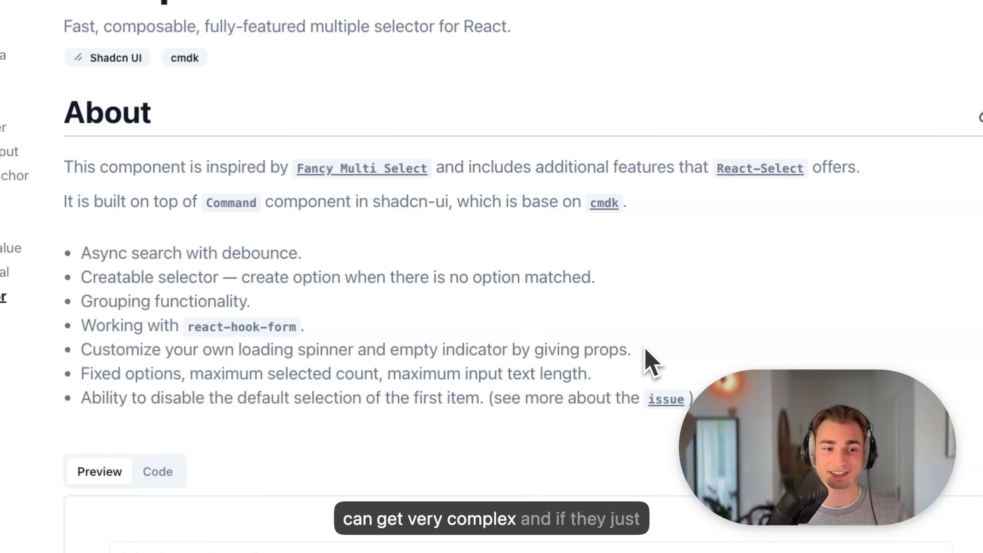
scroll("down", 3)
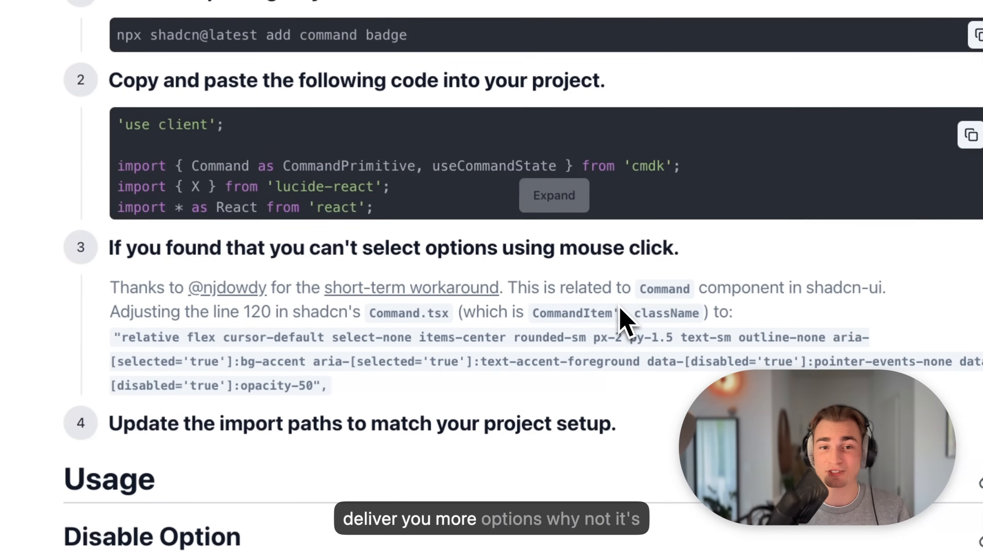
scroll("down", 3)
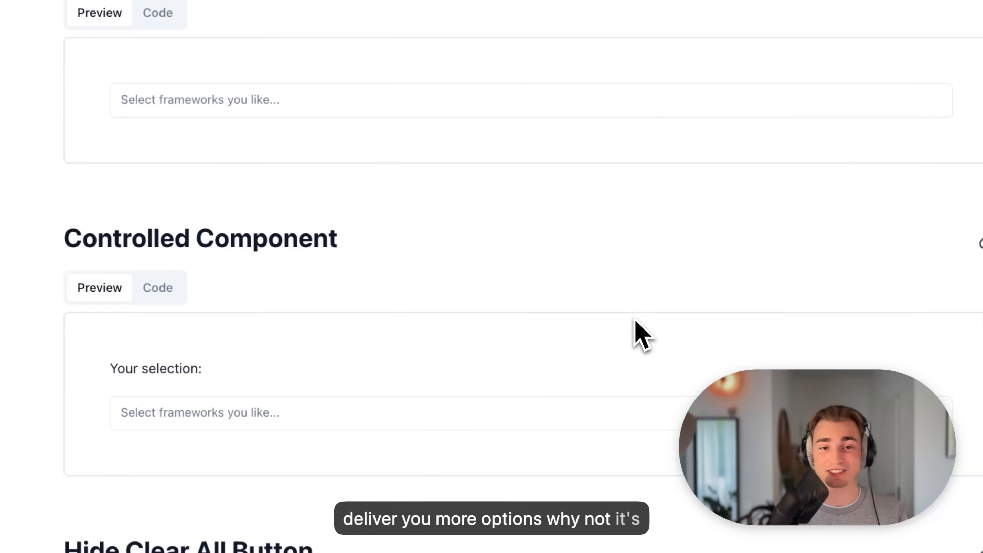